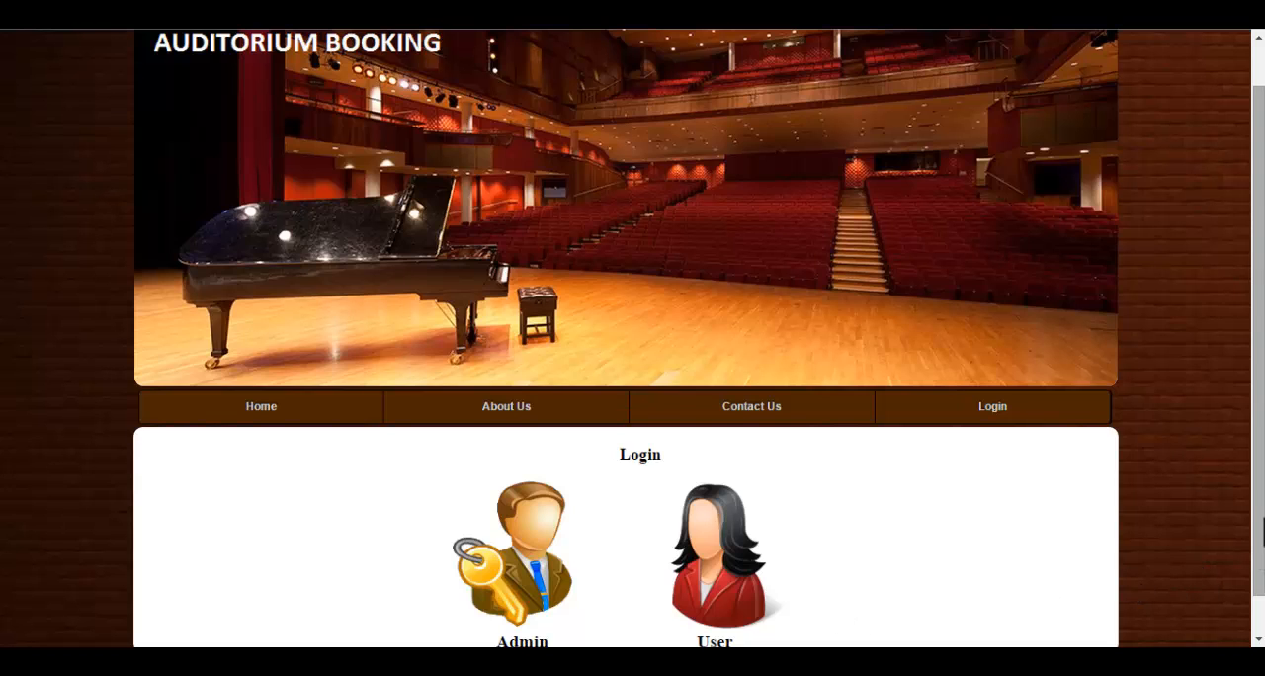
Open the user login page and follow the 'Not a Member?' sign-up link.
scroll("down", 3)
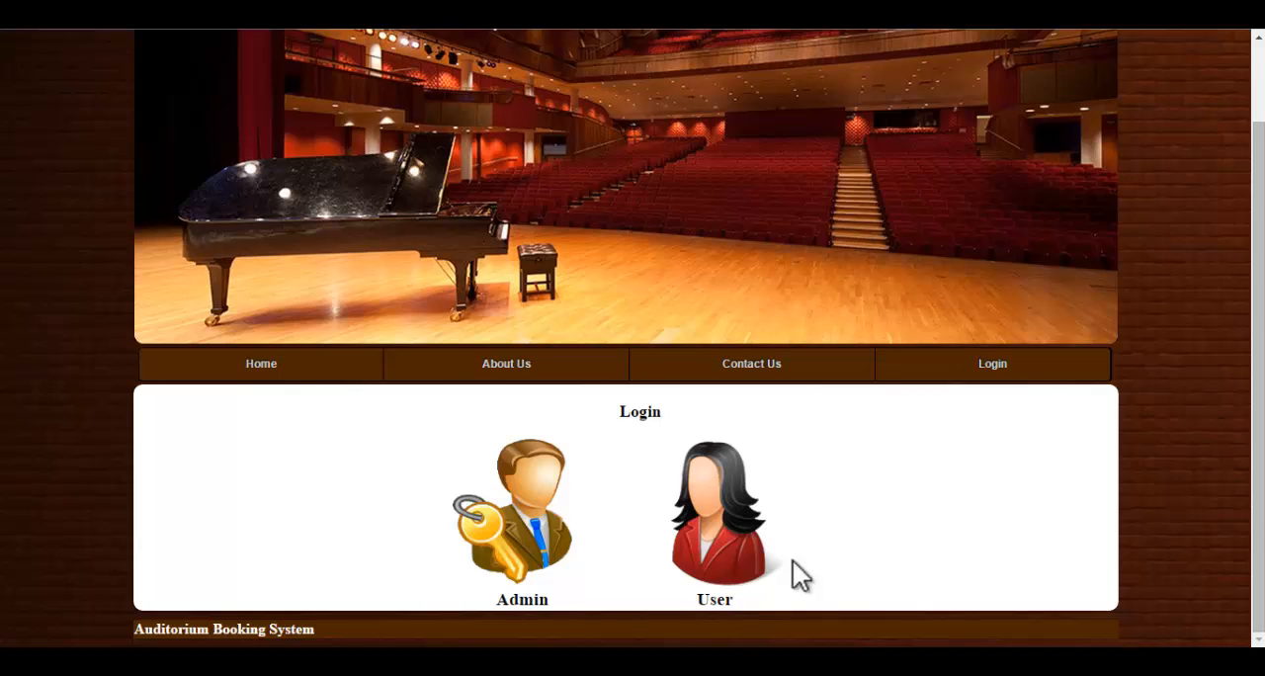
mouse_move(706, 548)
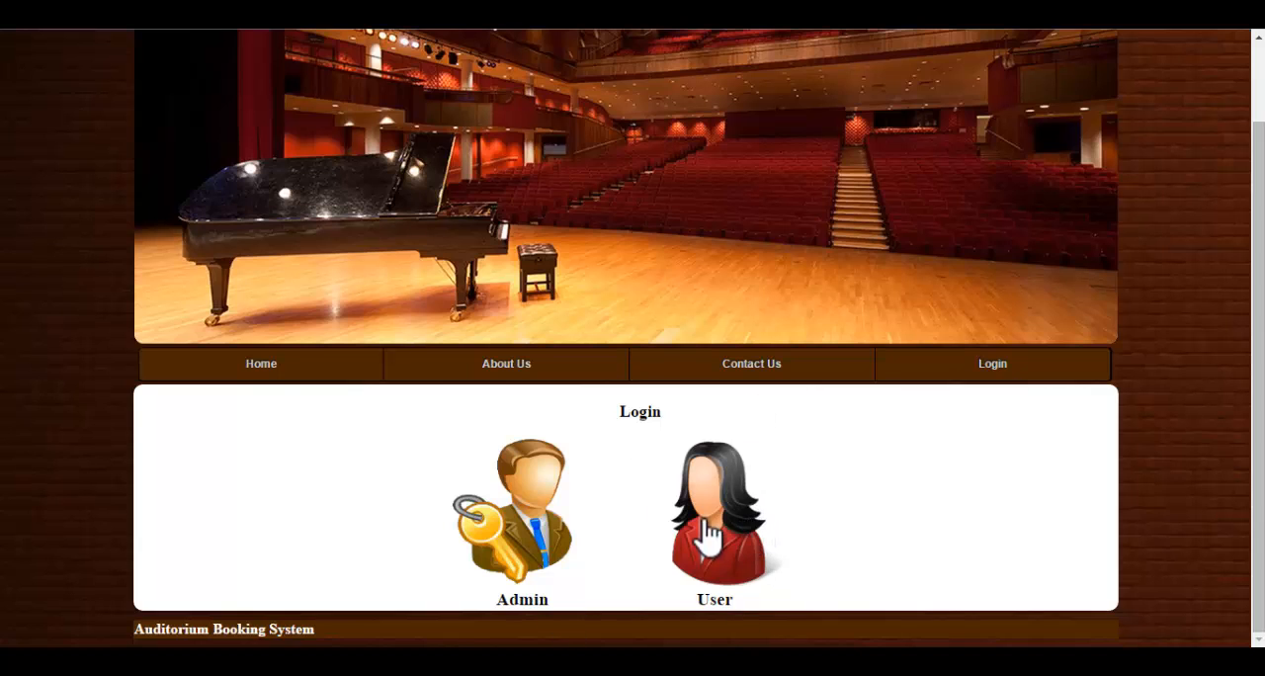
left_click(714, 513)
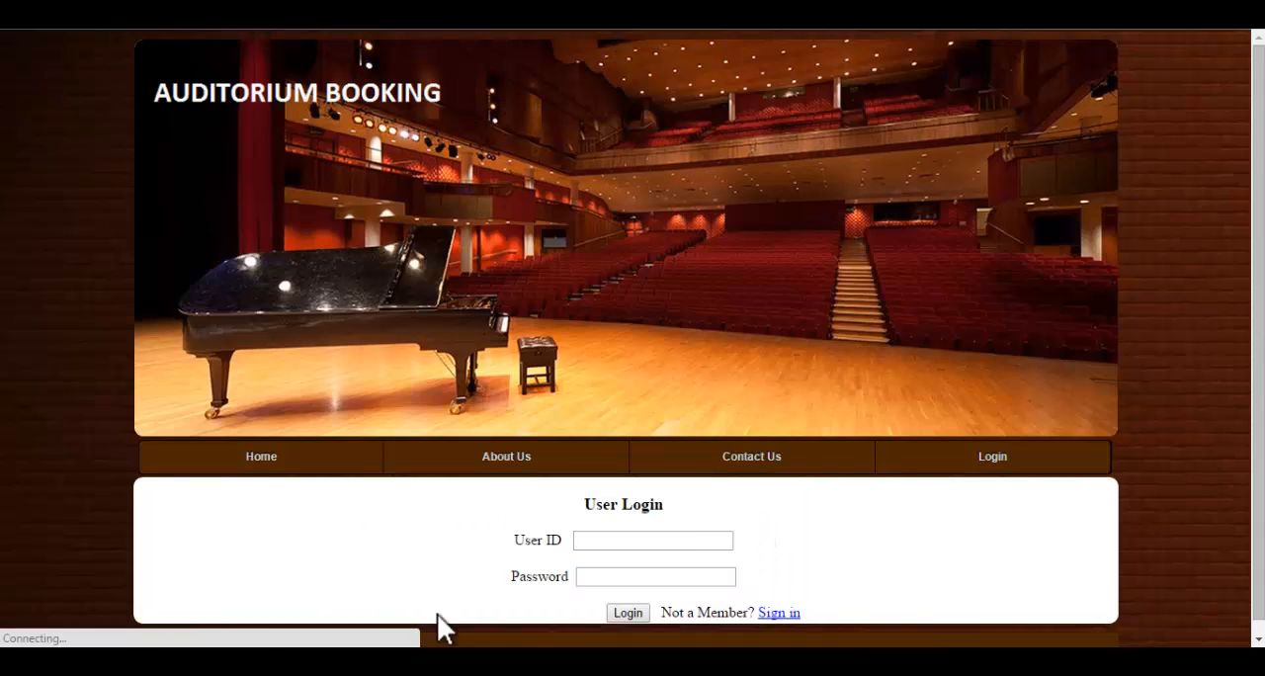
left_click(652, 539)
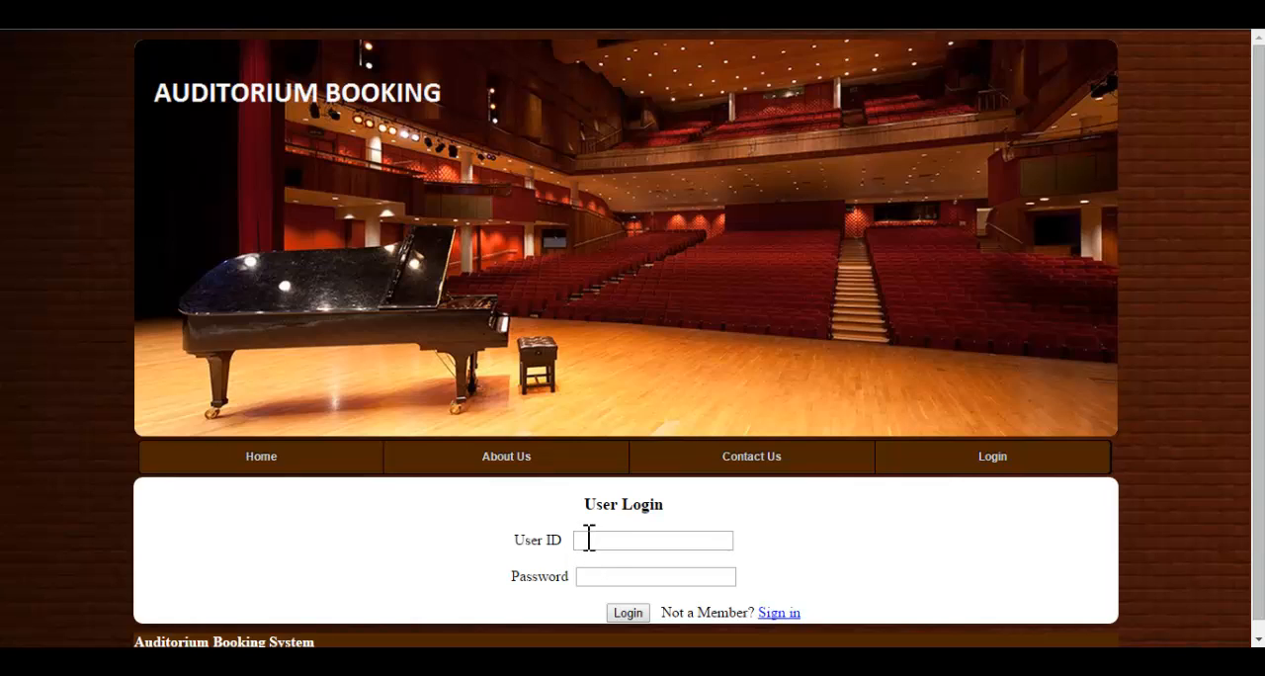
mouse_move(877, 640)
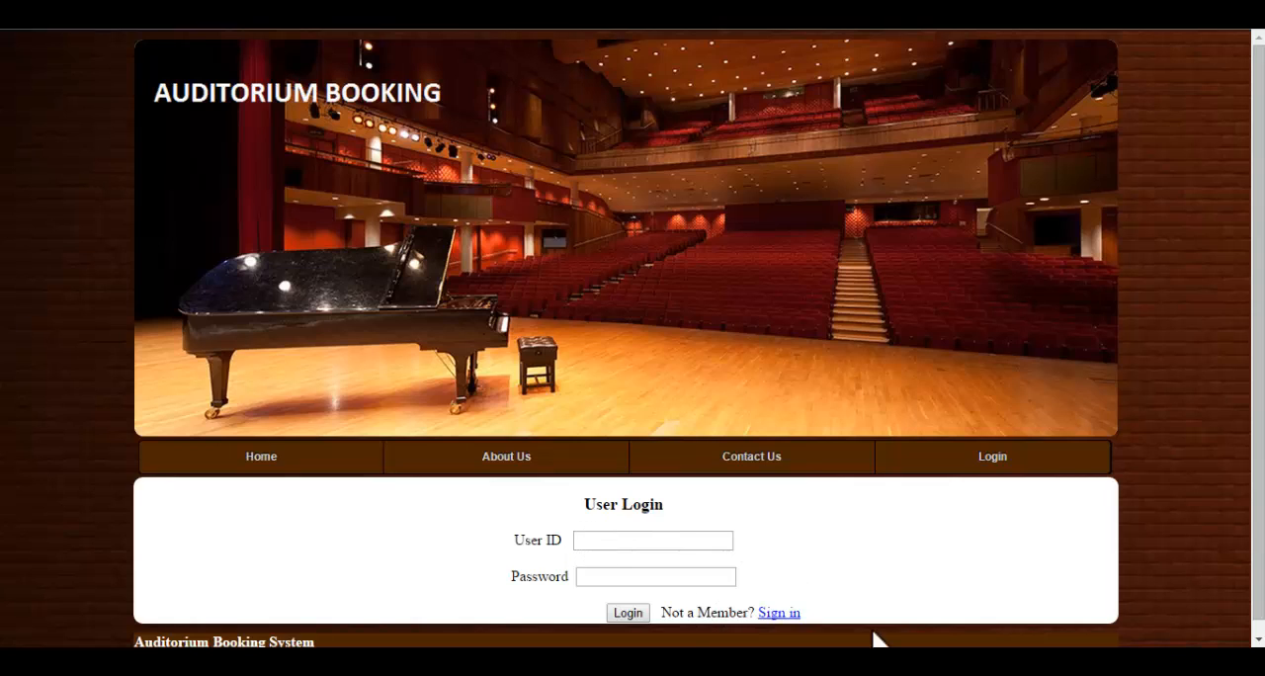
left_click(779, 612)
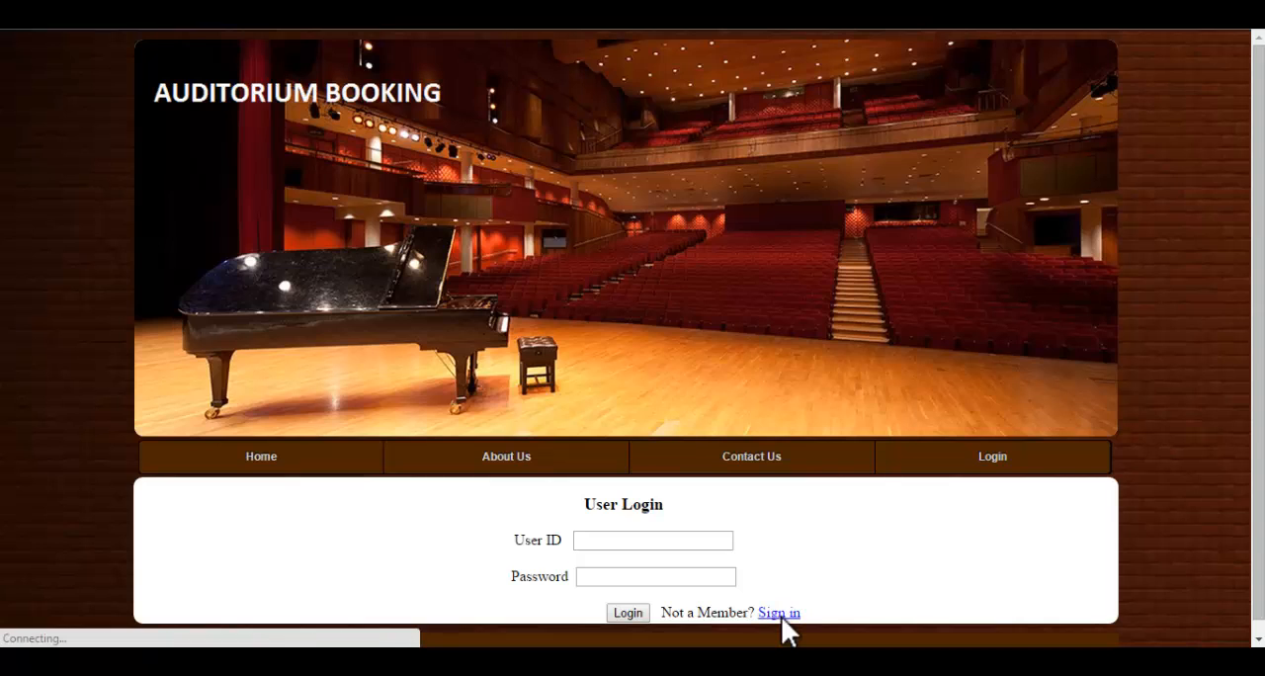
Browse the blank registration form with user ID 2, then return to login.
left_click(778, 613)
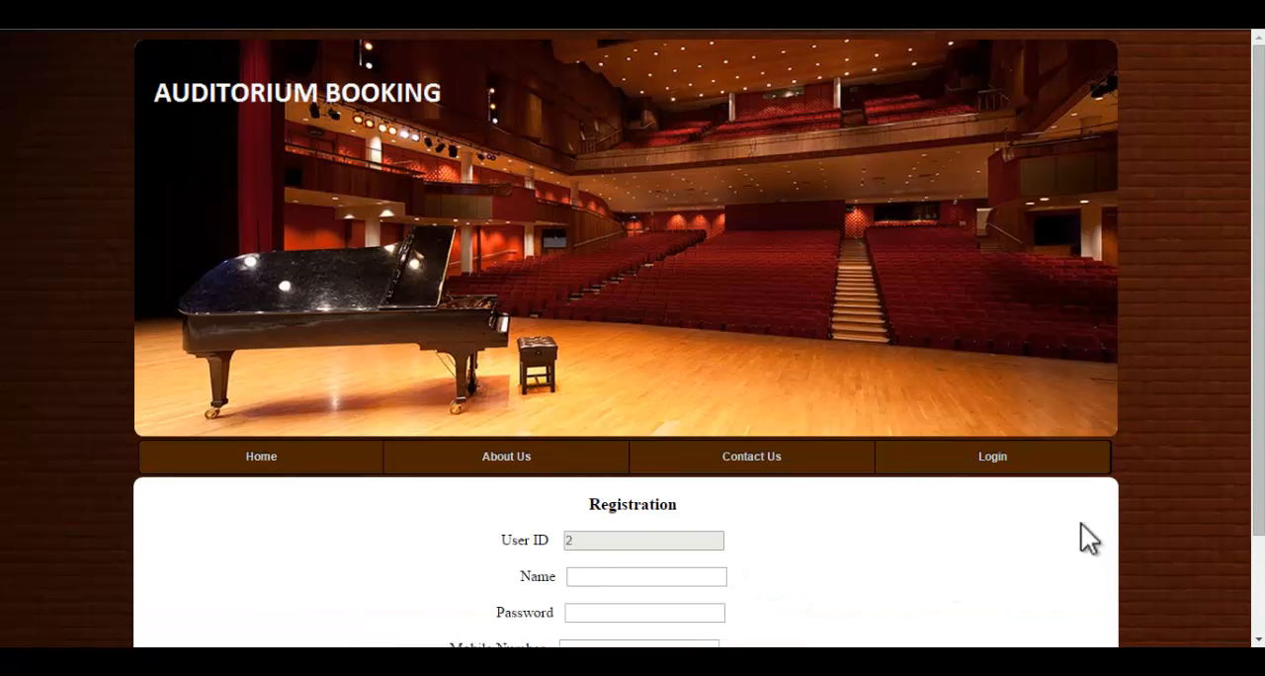
scroll("down", 3)
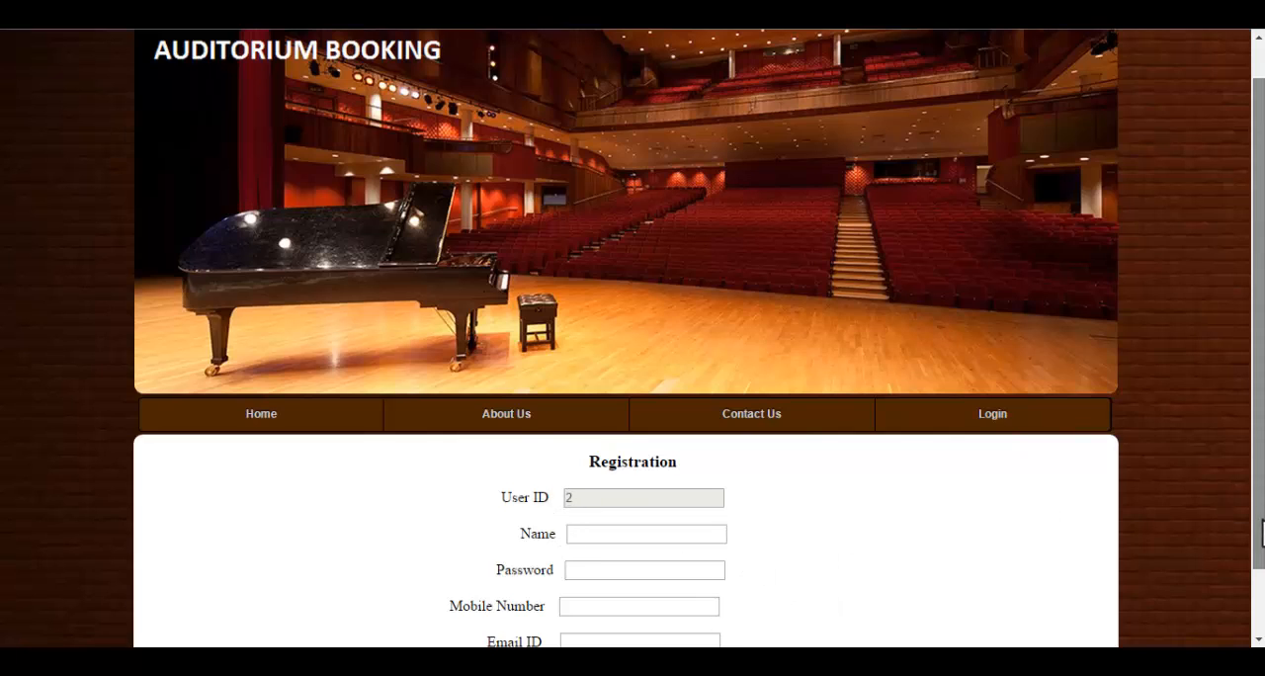
scroll("down", 3)
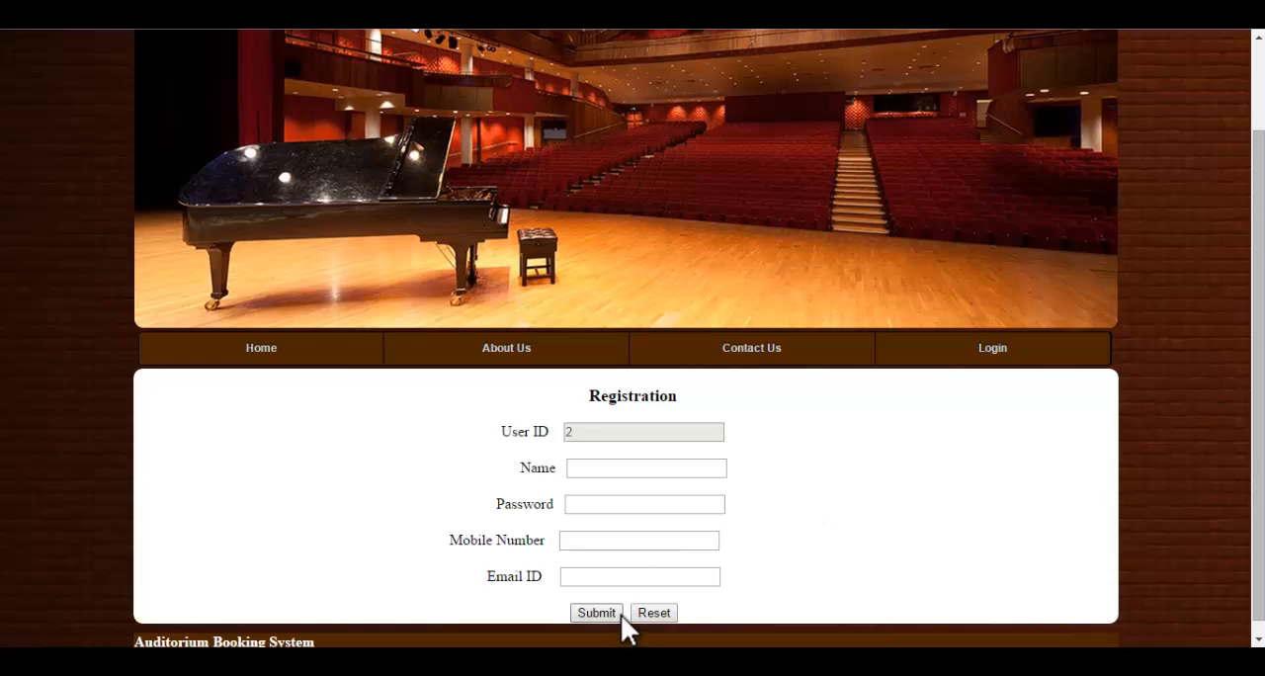
mouse_move(863, 500)
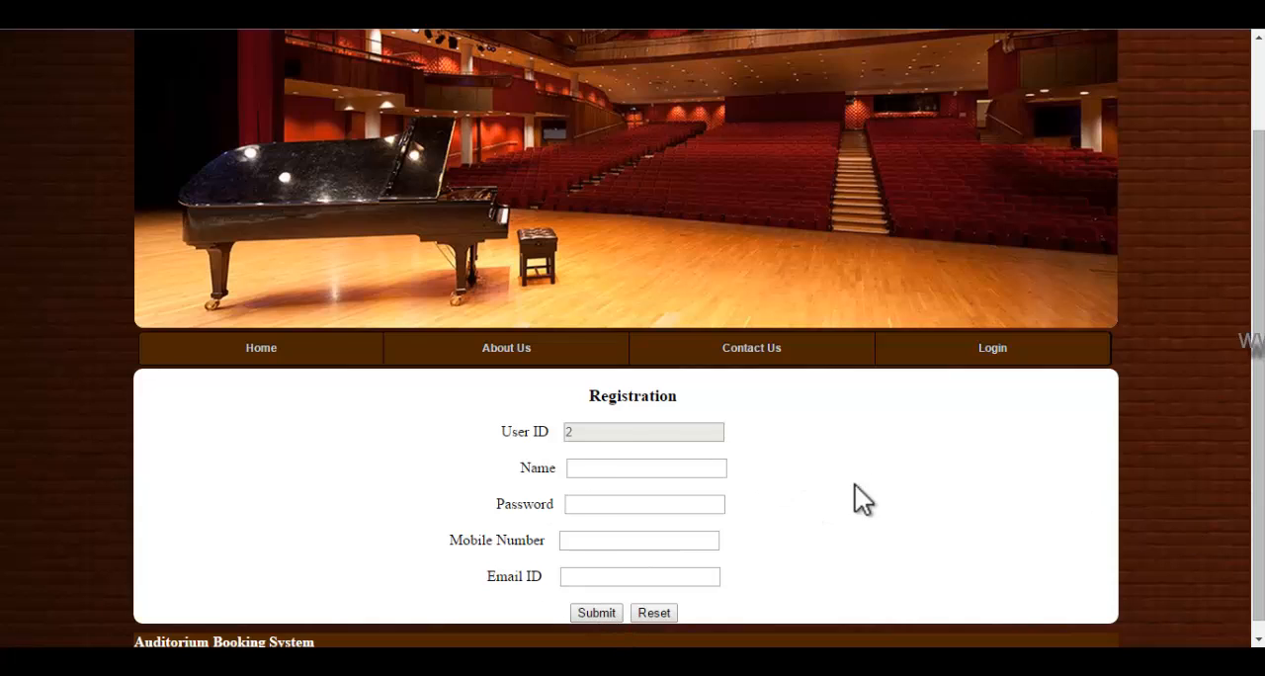
left_click(992, 347)
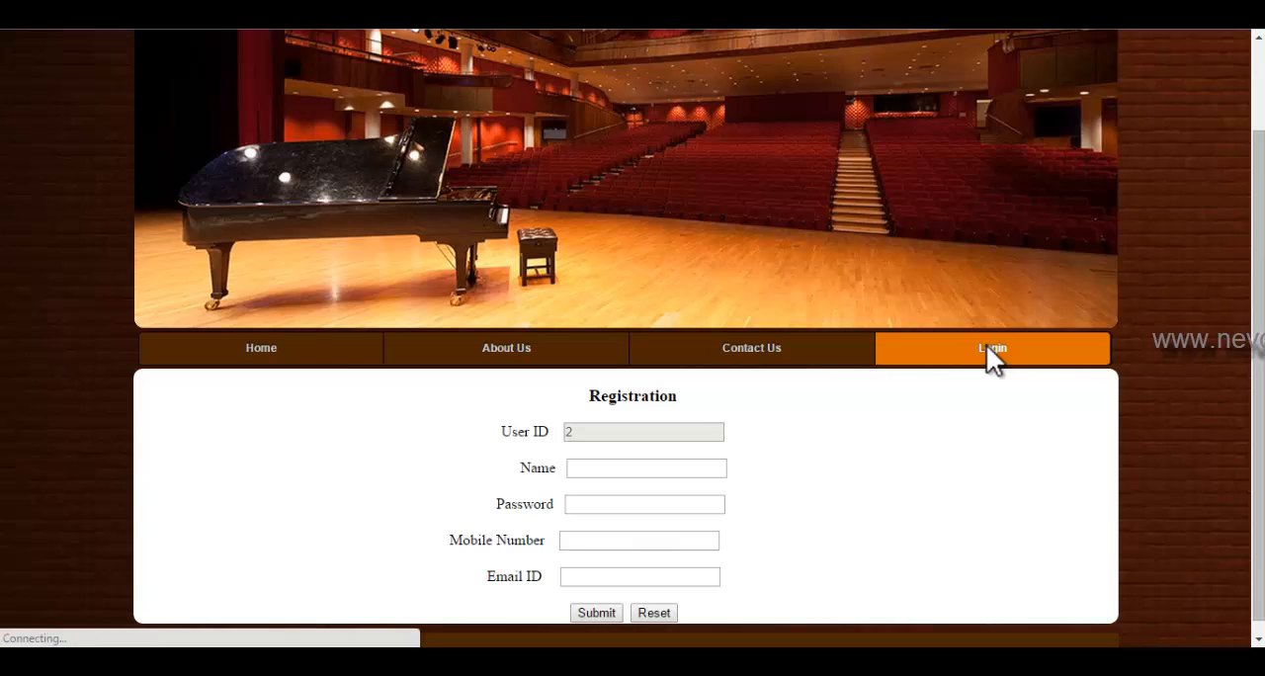
Enter user ID 1 and the account password on the login form.
left_click(992, 347)
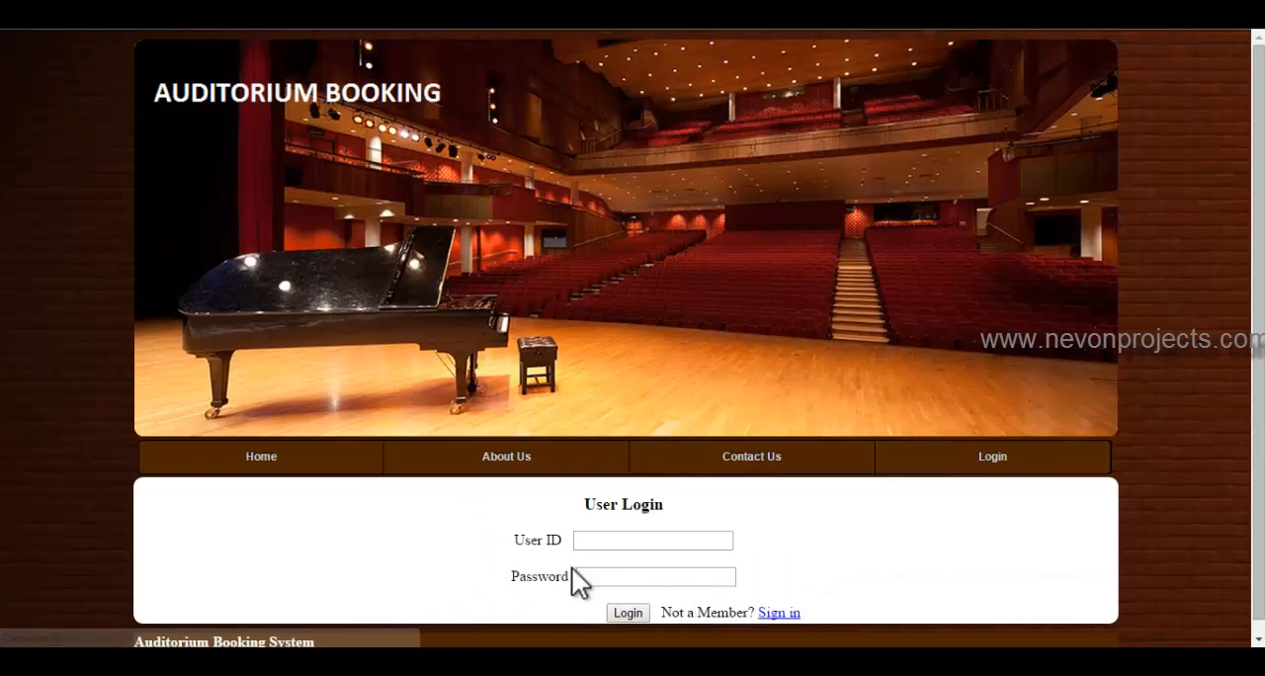
left_click(652, 540)
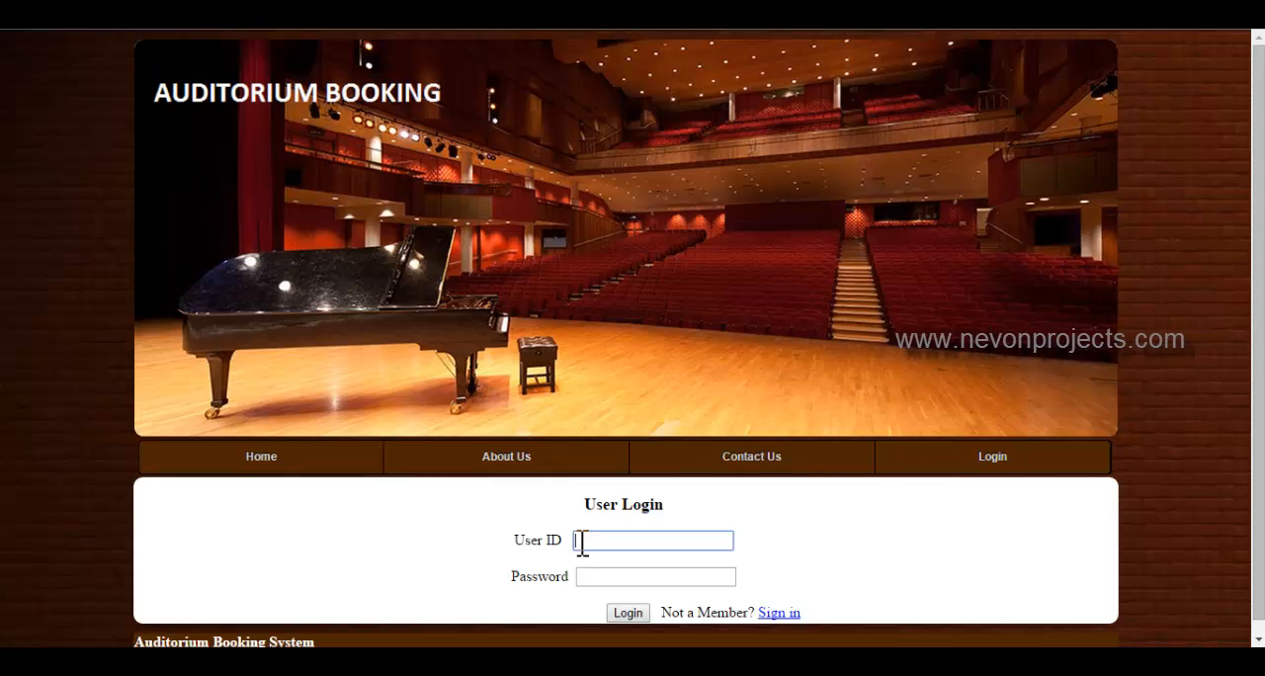
type("1")
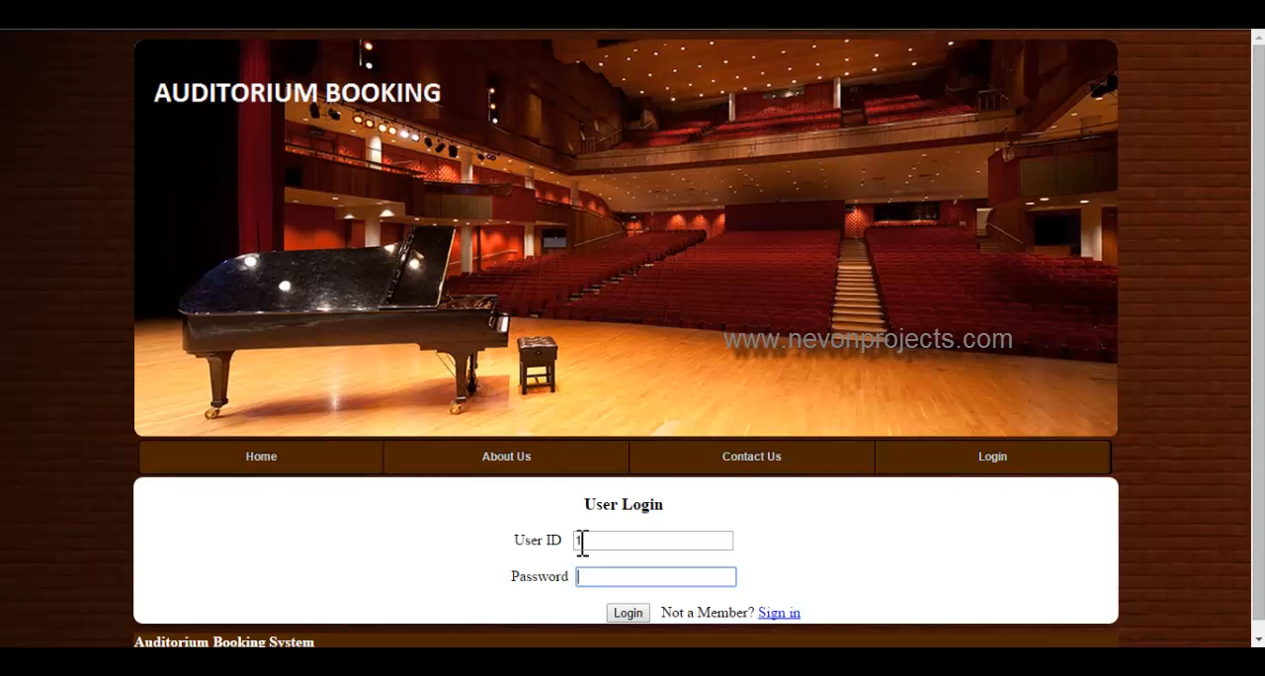
type("••••")
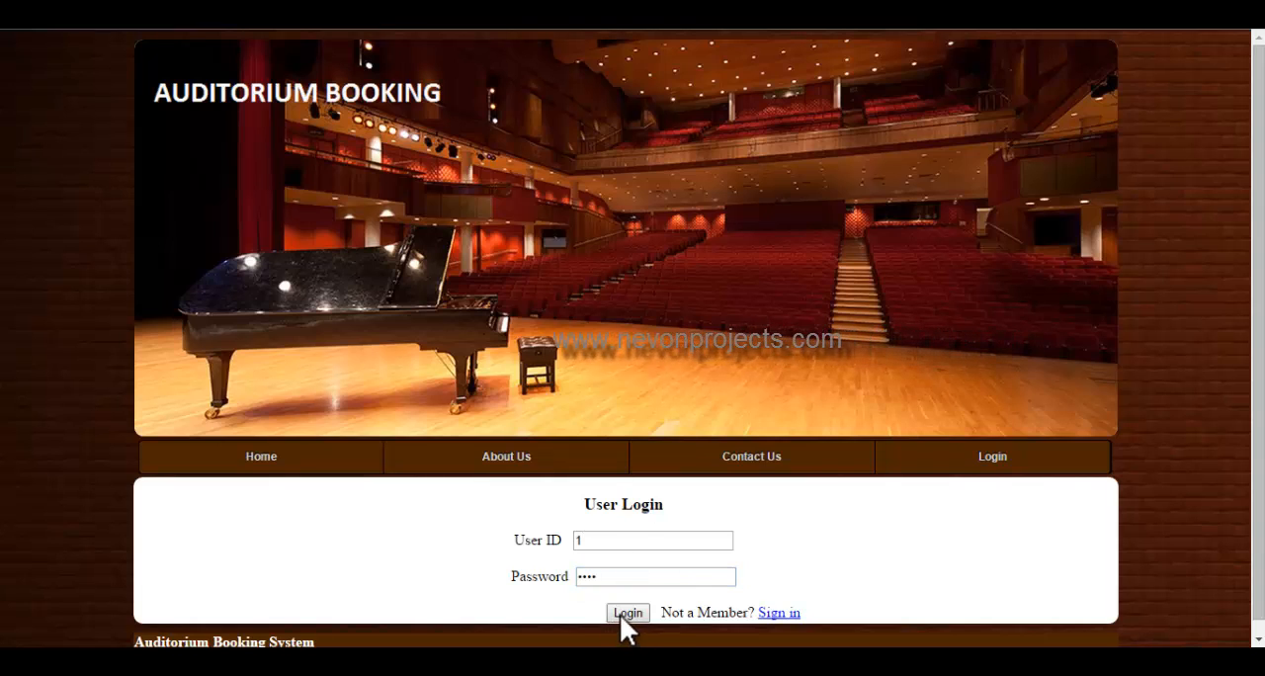
Log in, decline saving the password, and select auditorium 101 on the booking form.
left_click(626, 613)
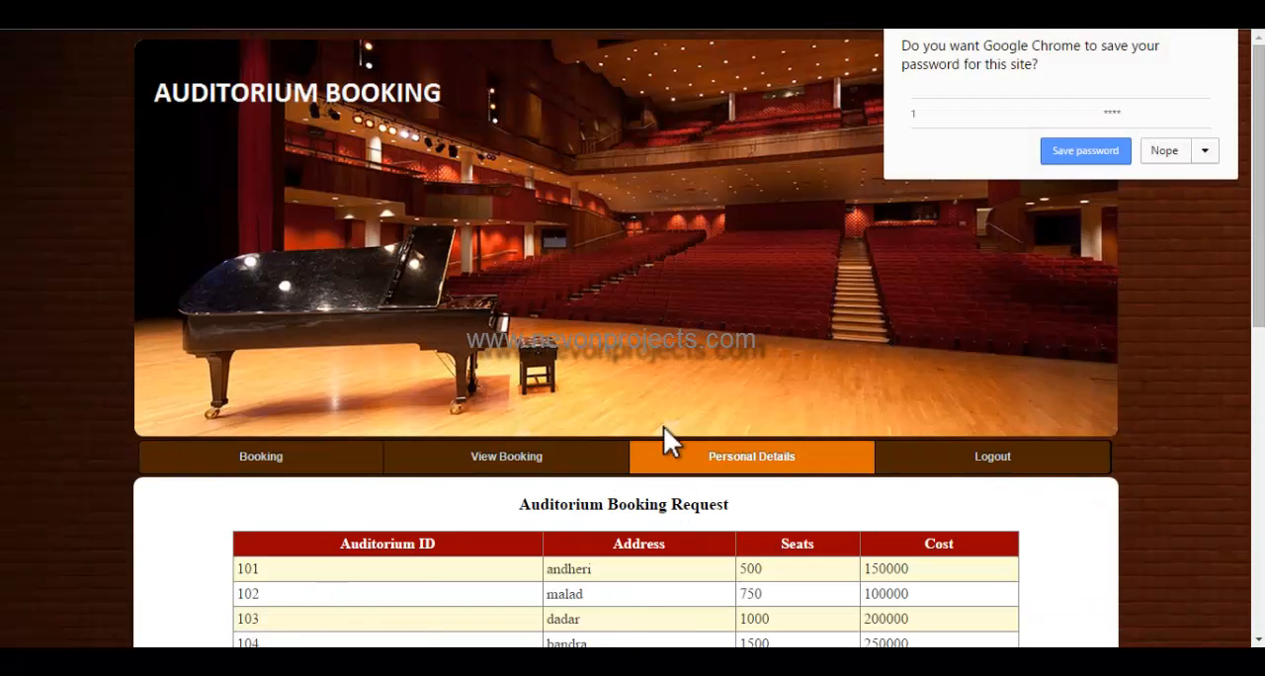
left_click(1163, 150)
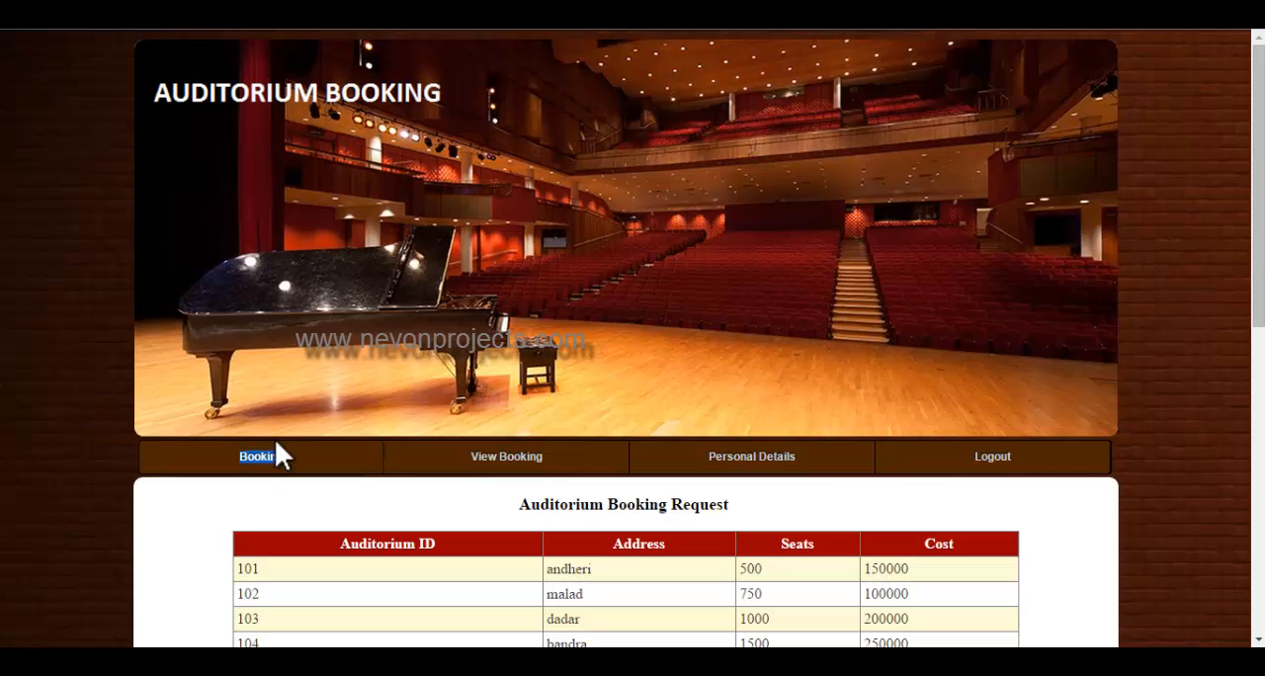
left_click(256, 456)
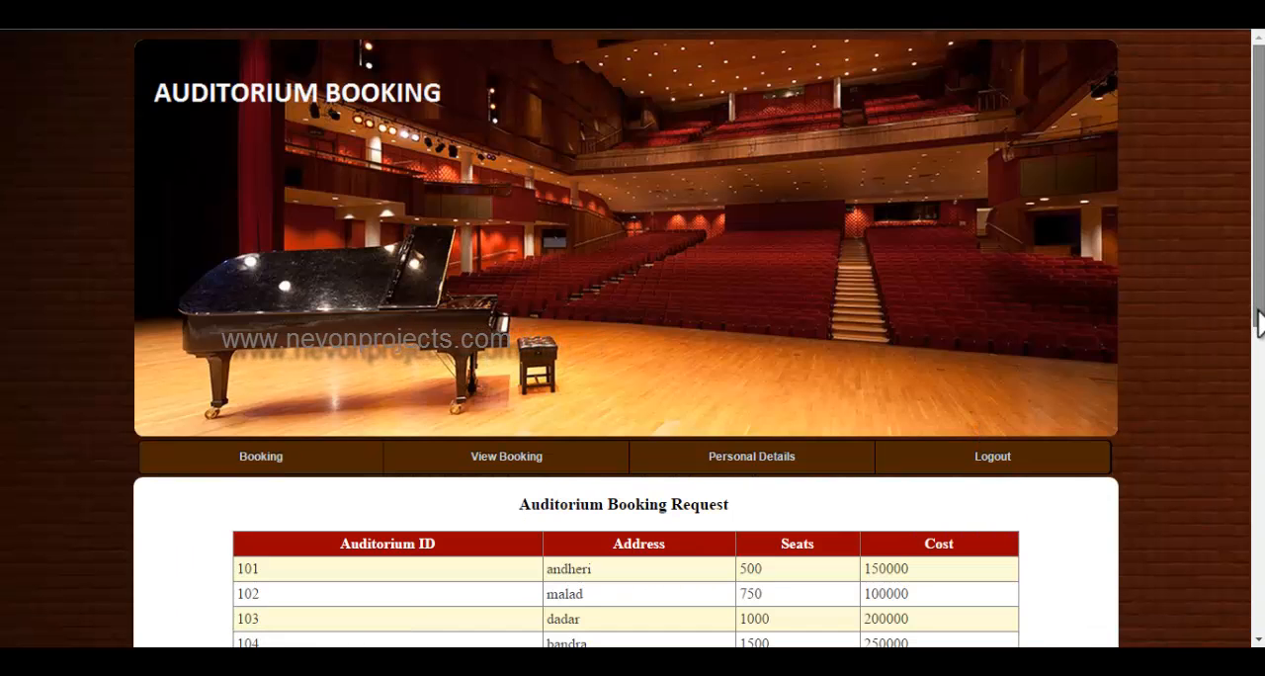
scroll("down", 3)
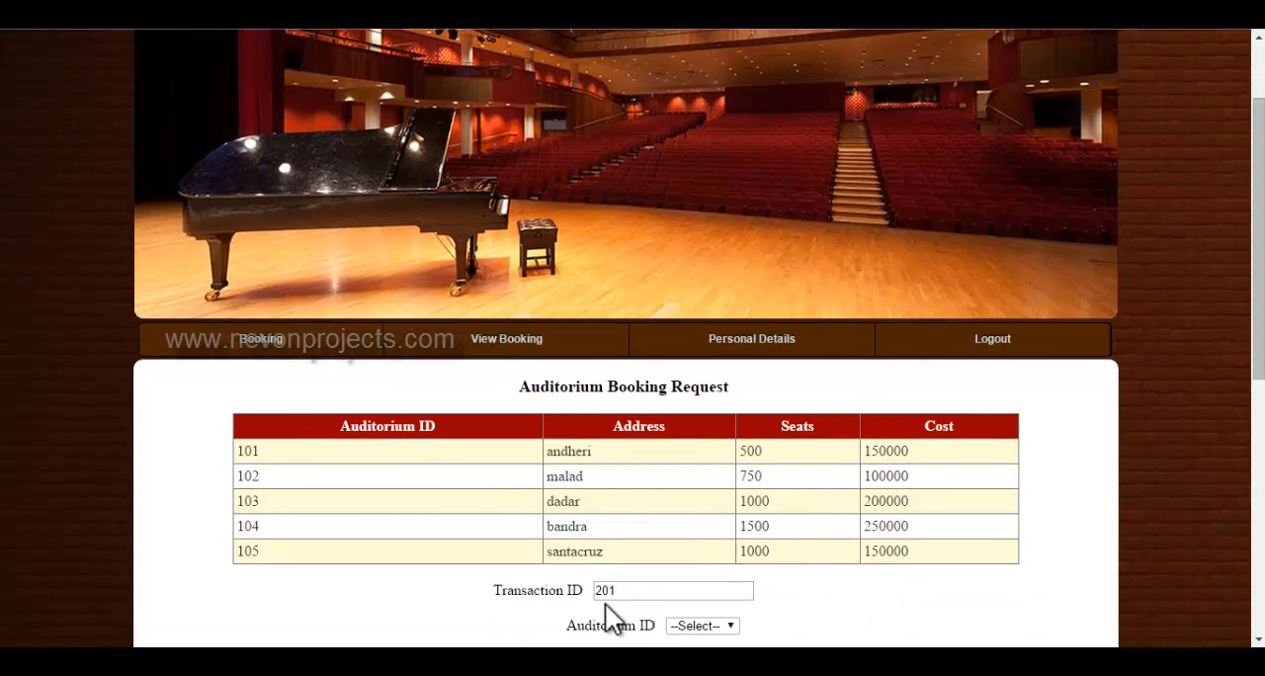
mouse_move(1144, 441)
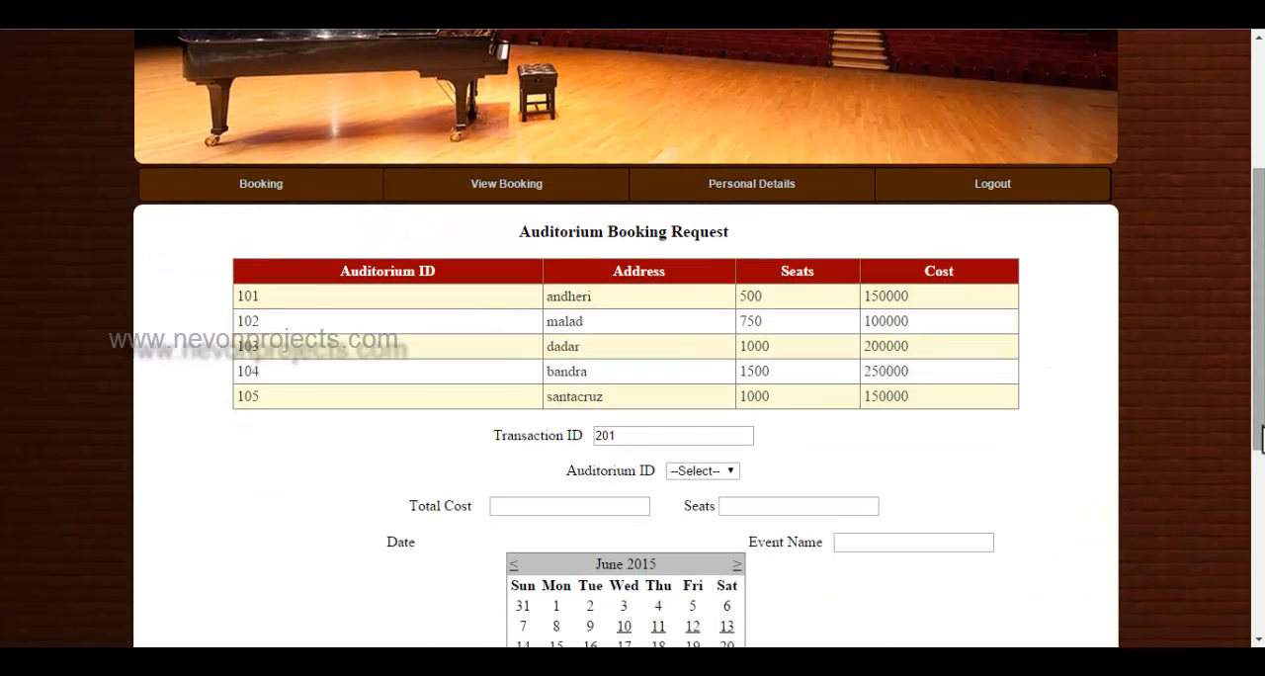
left_click(702, 470)
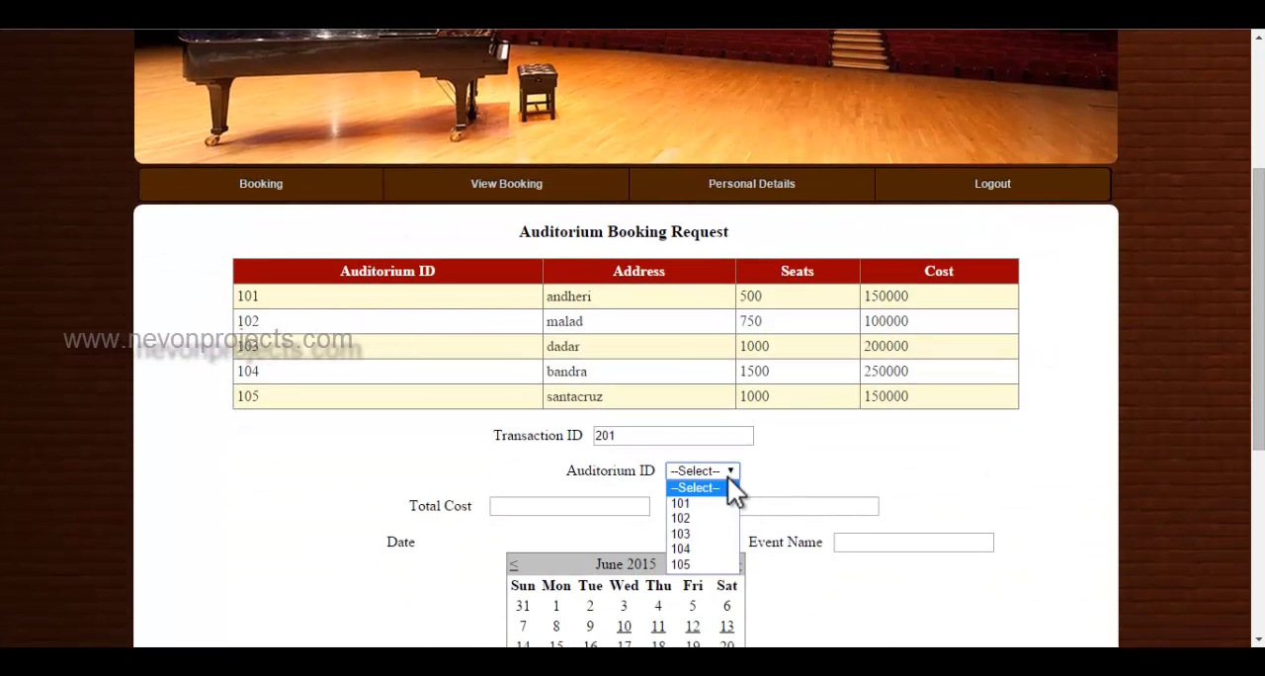
mouse_move(679, 504)
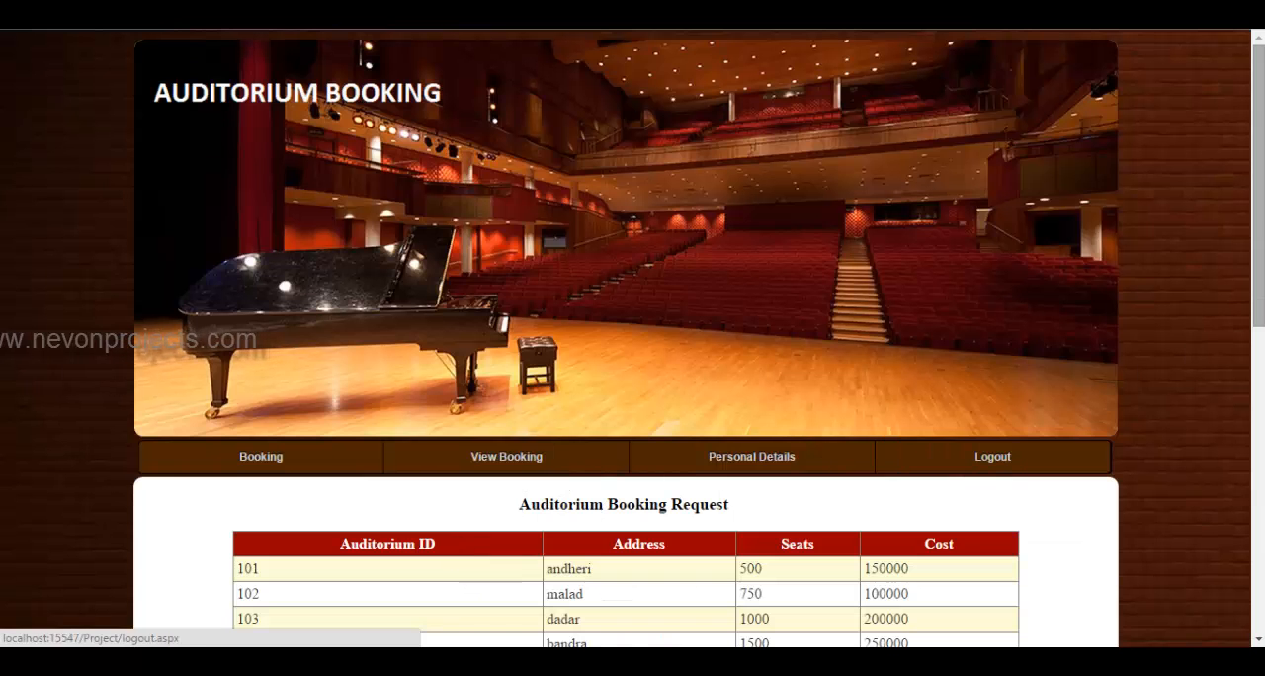
scroll("down", 3)
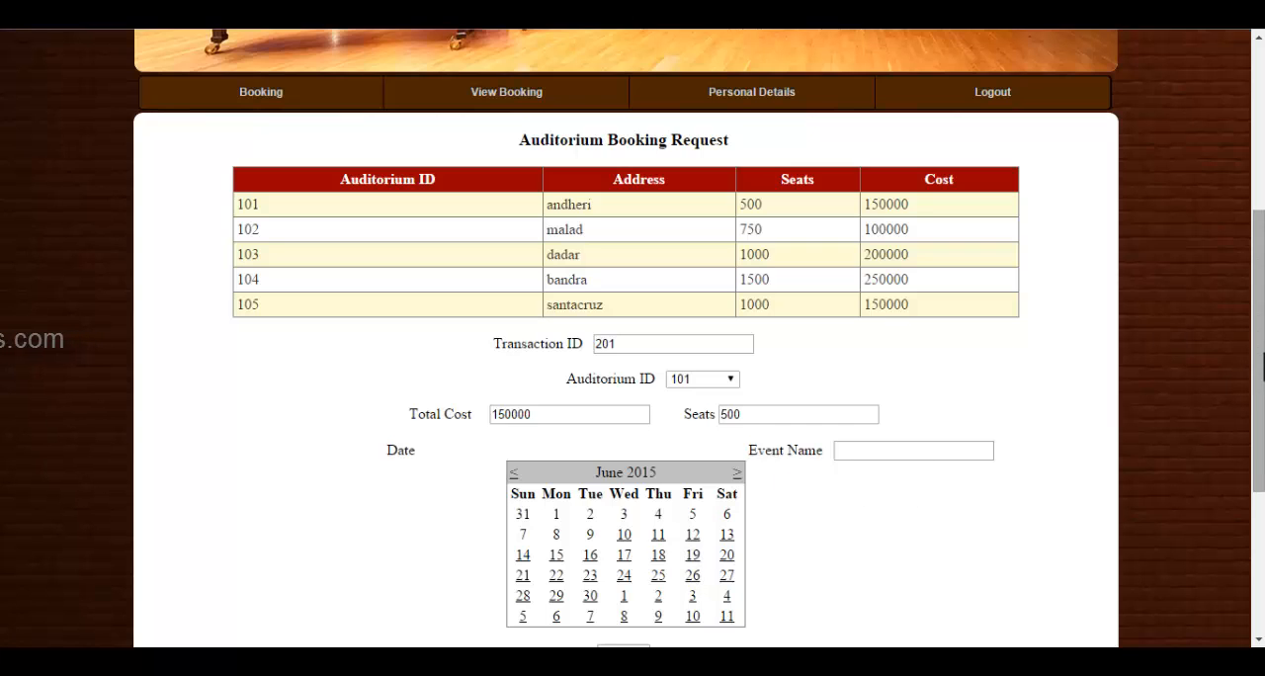
scroll("down", 3)
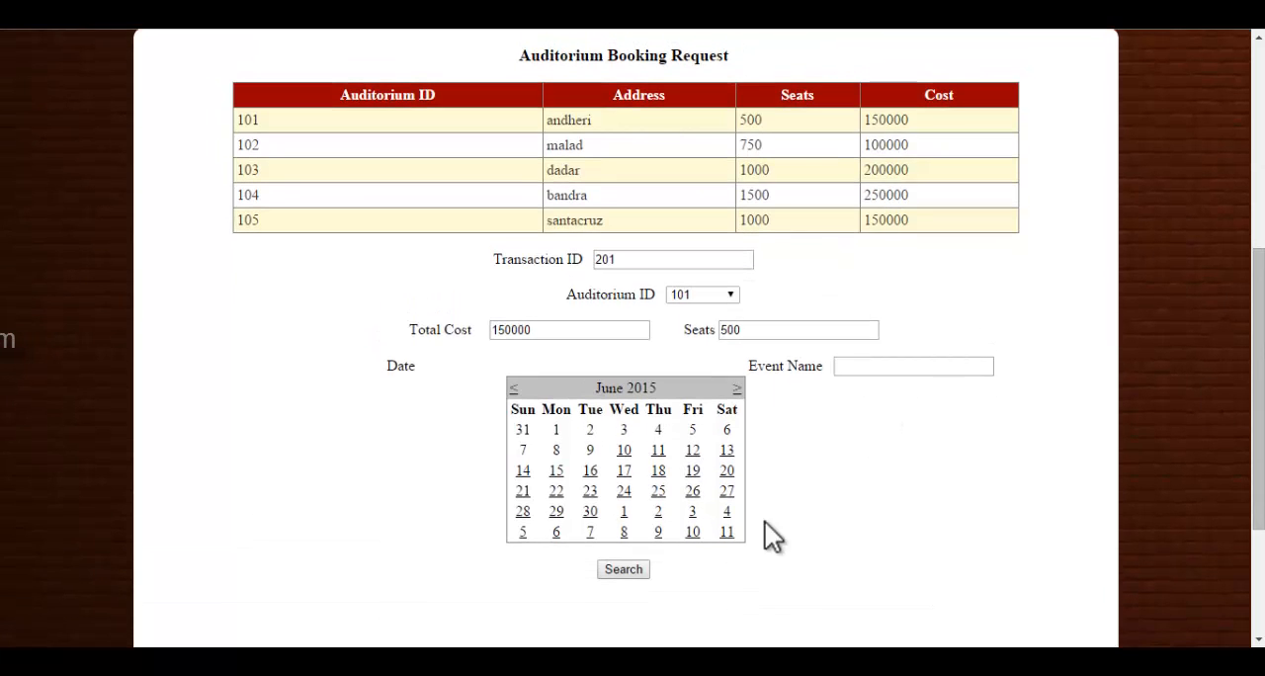
Pick 17 June 2015, name the event 'dance', and search for free slots.
left_click(622, 569)
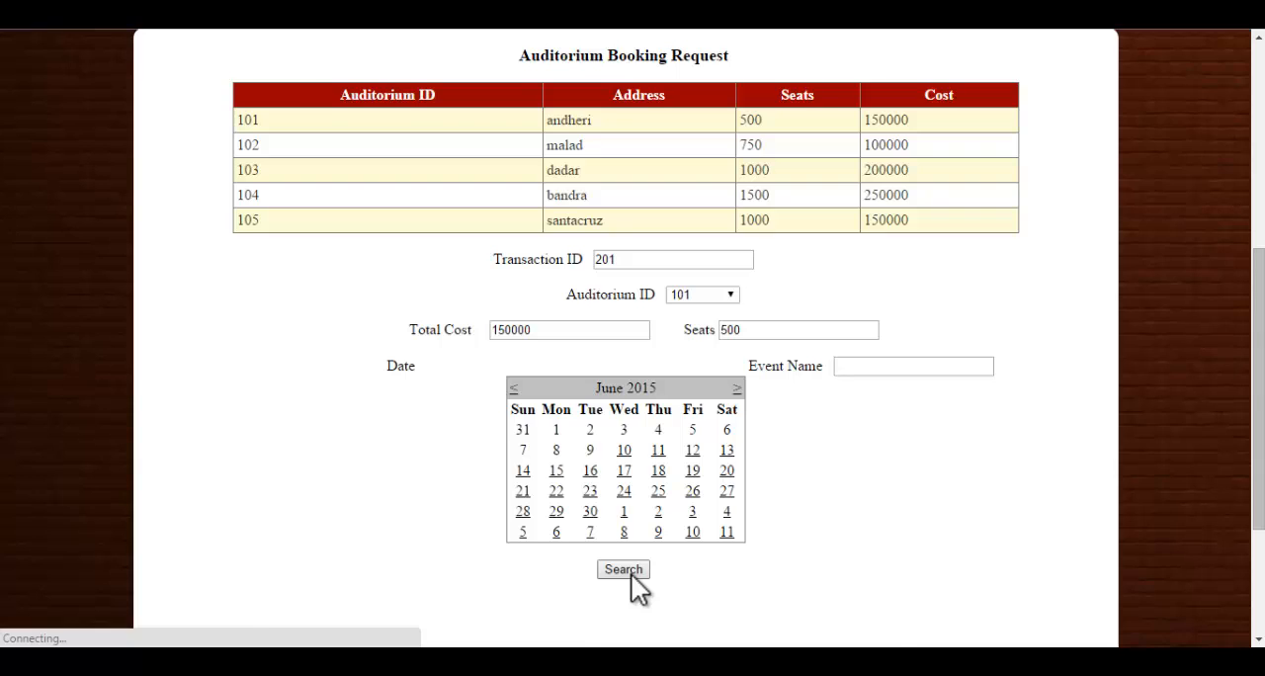
left_click(622, 569)
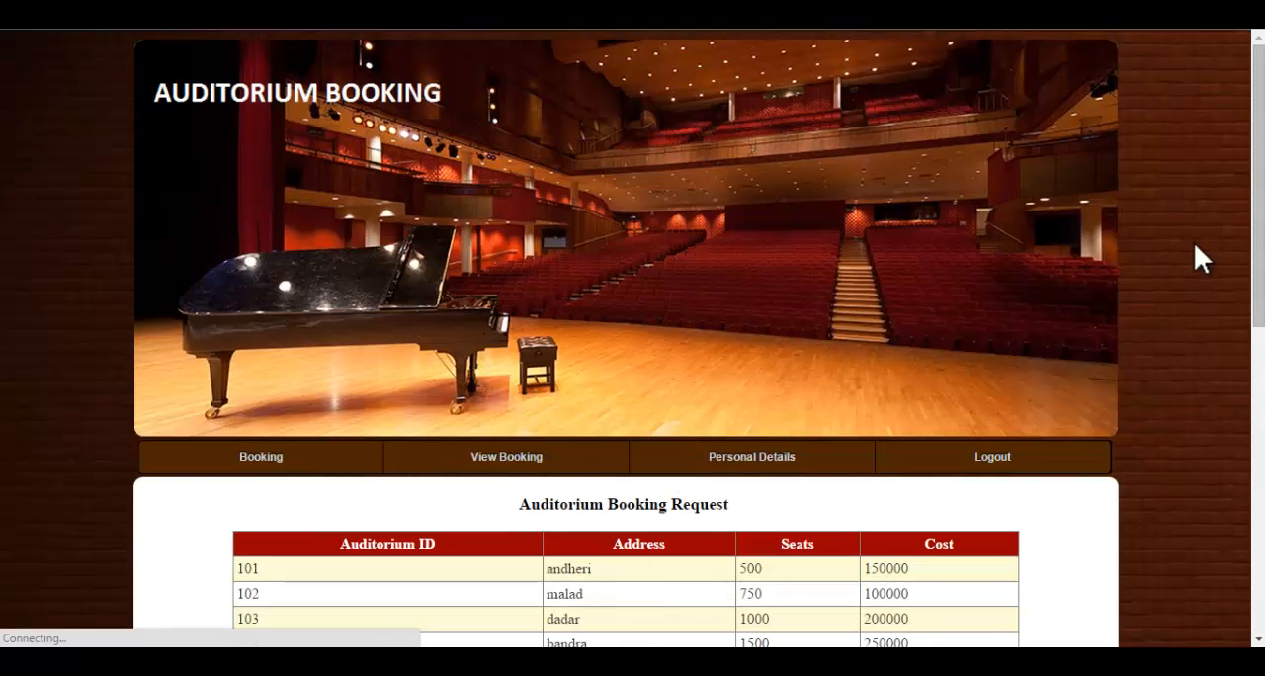
scroll("down", 3)
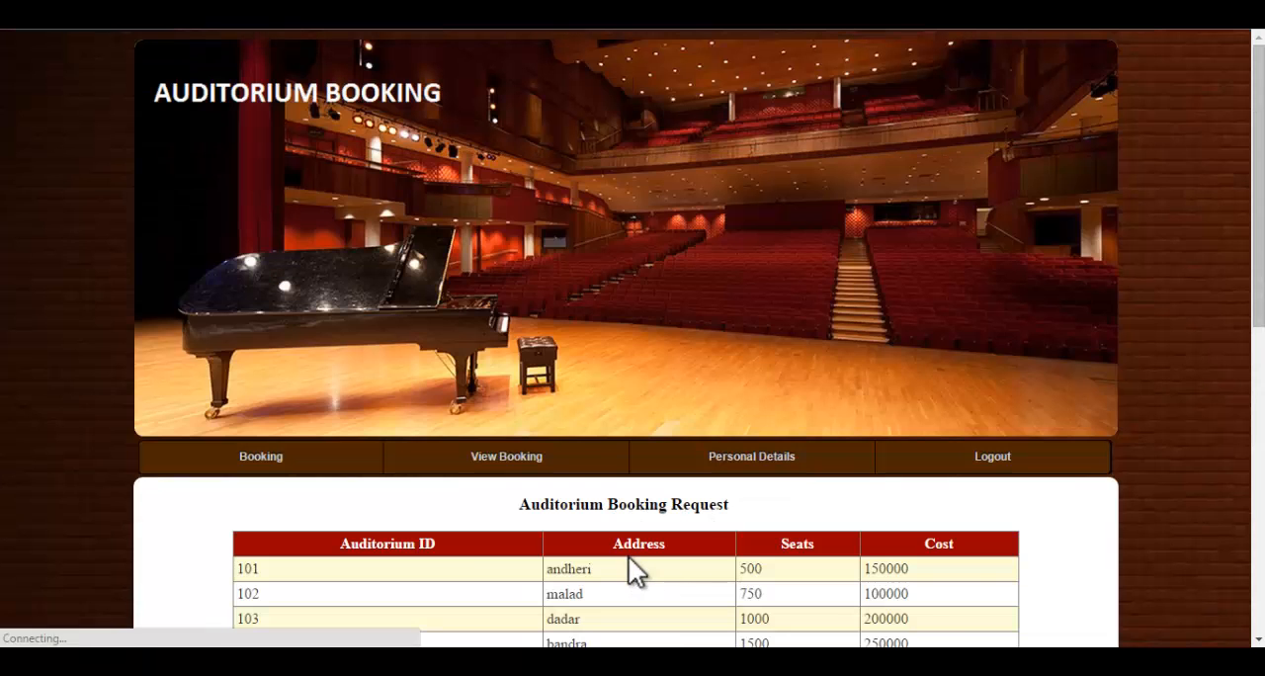
scroll("down", 3)
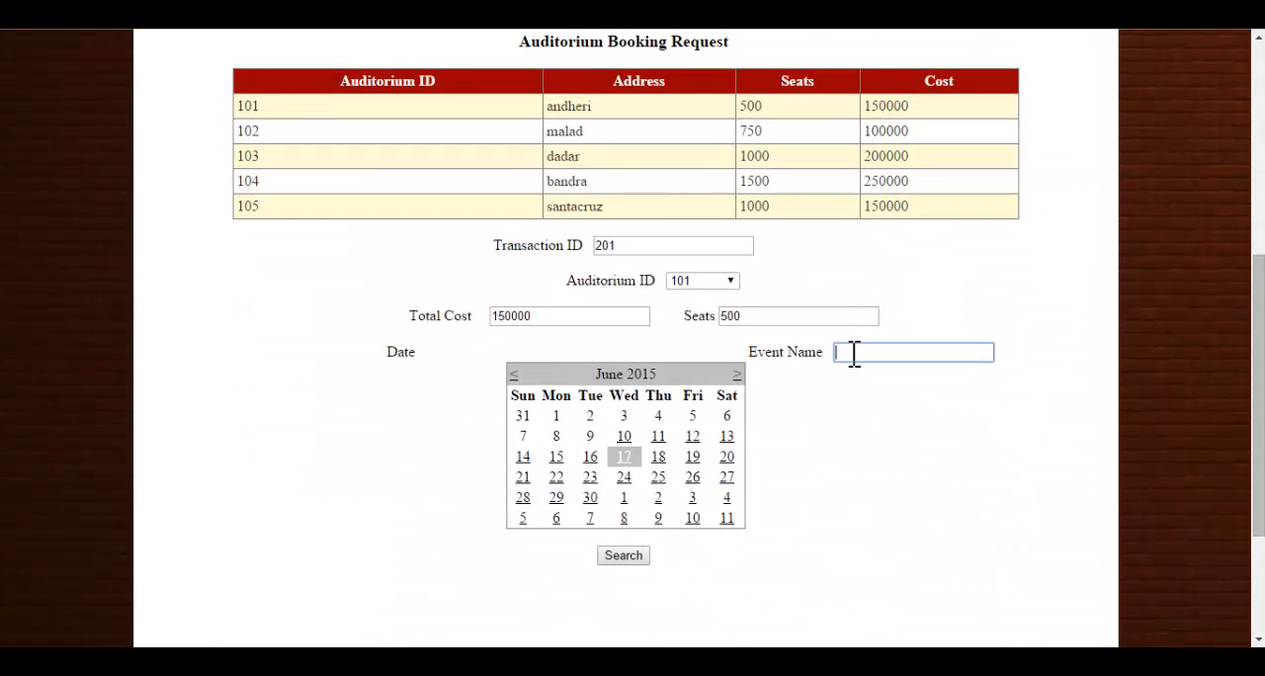
type("dance")
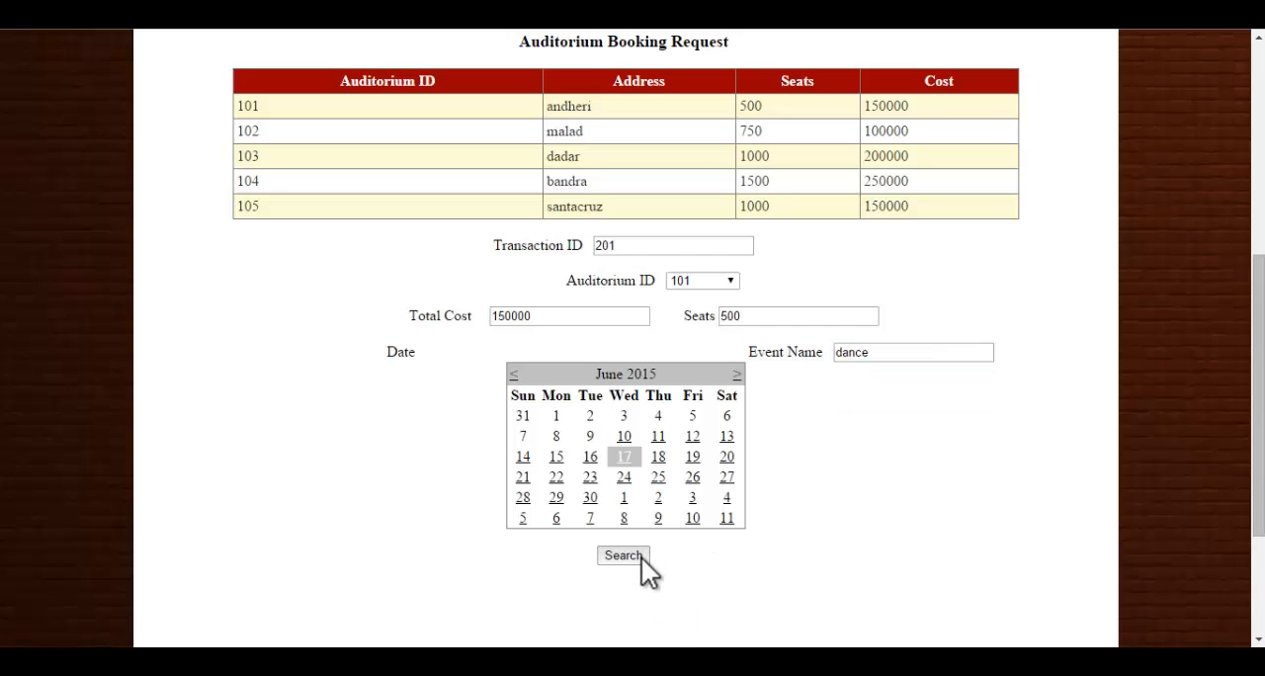
left_click(622, 555)
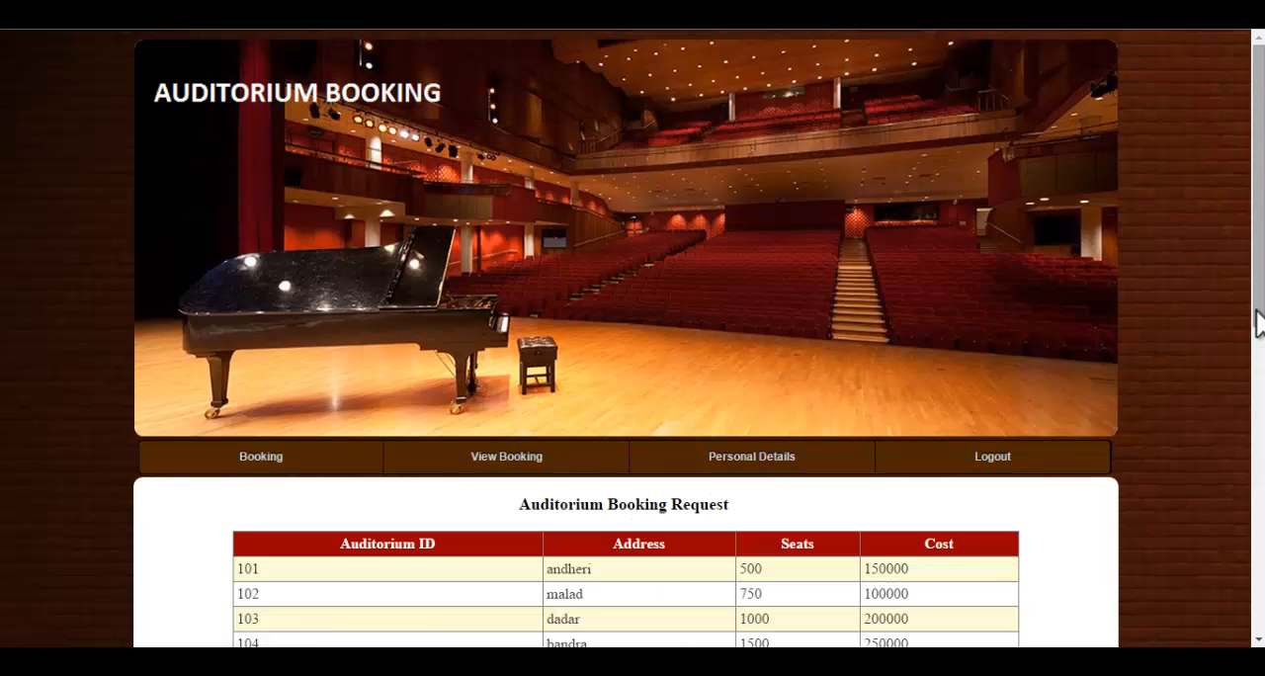
Book the 4:00–7:00 pm slot and acknowledge the 'sent to admin' alert.
scroll("down", 3)
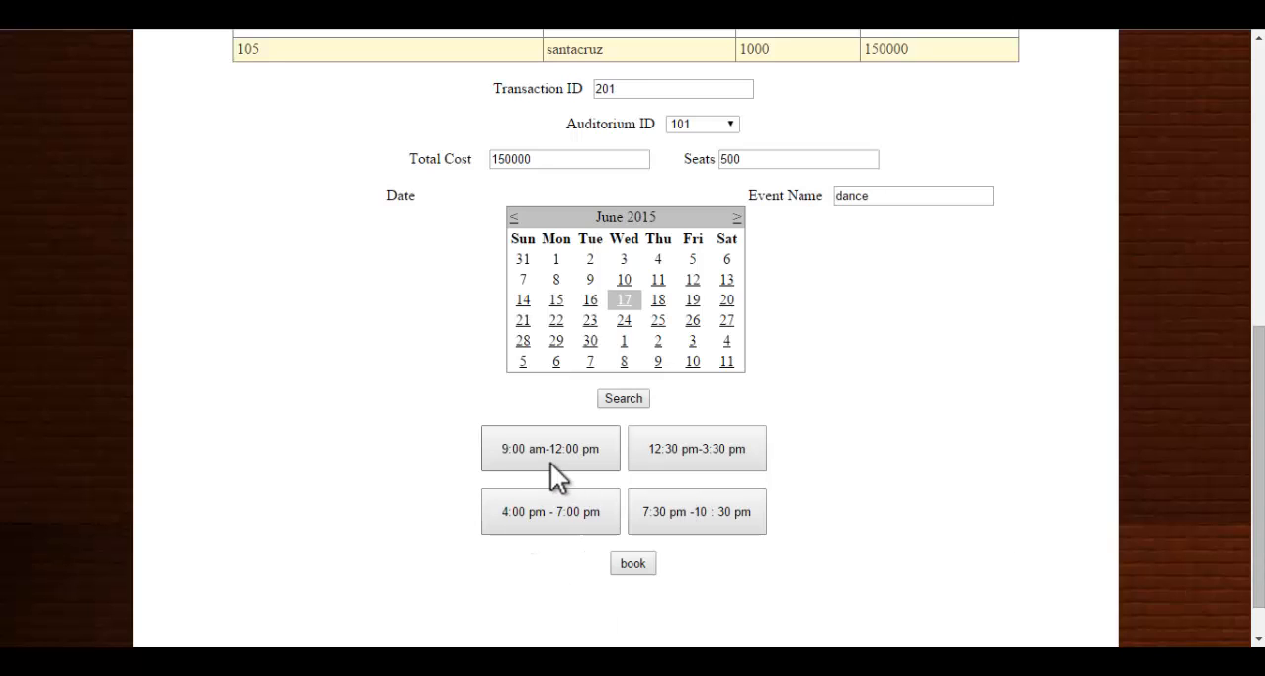
mouse_move(559, 492)
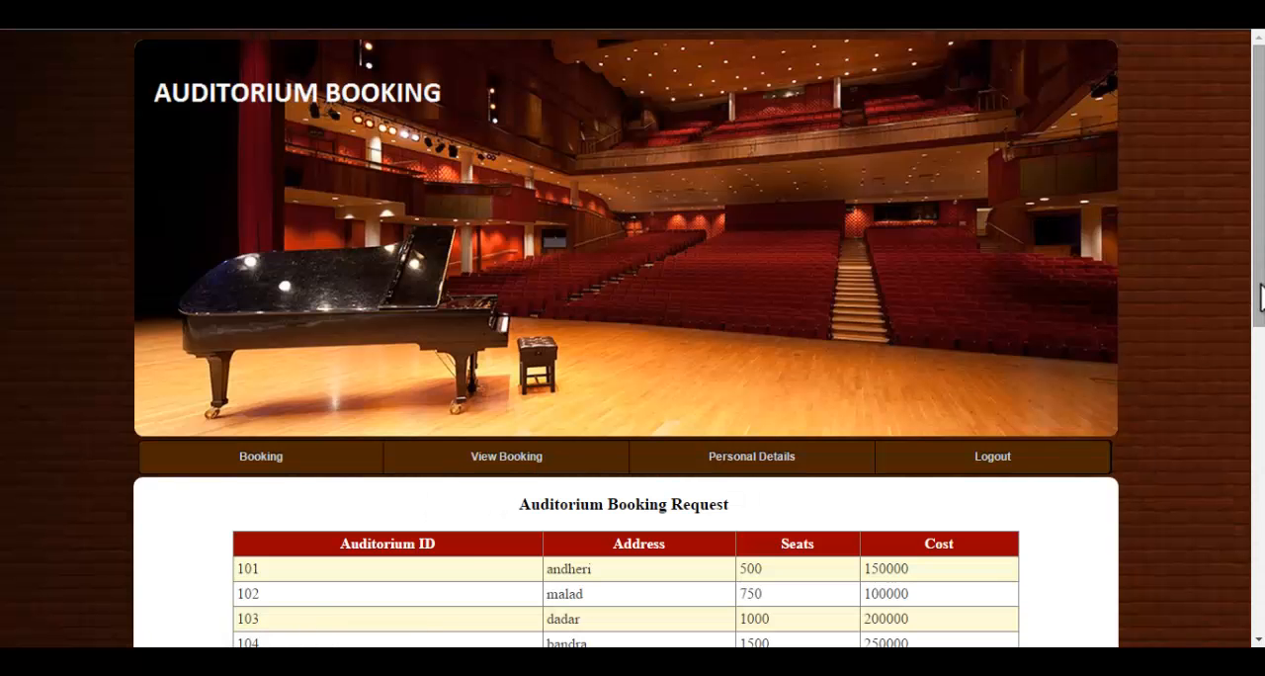
scroll("down", 3)
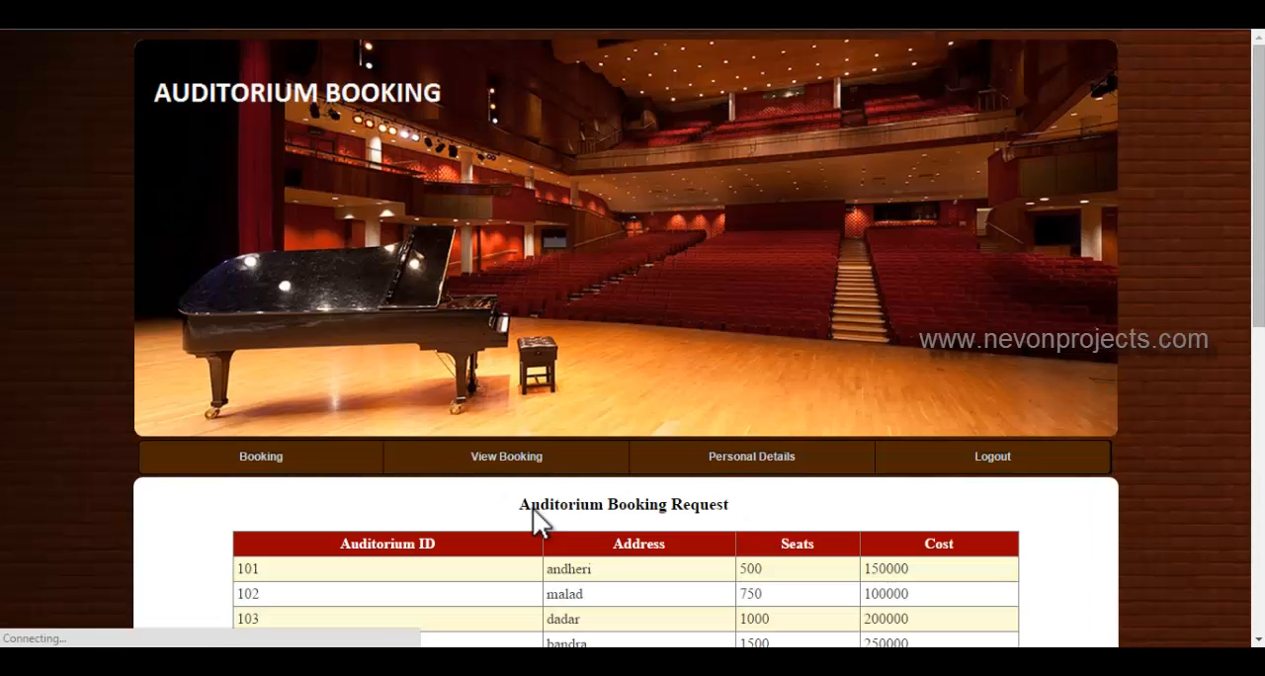
scroll("down", 3)
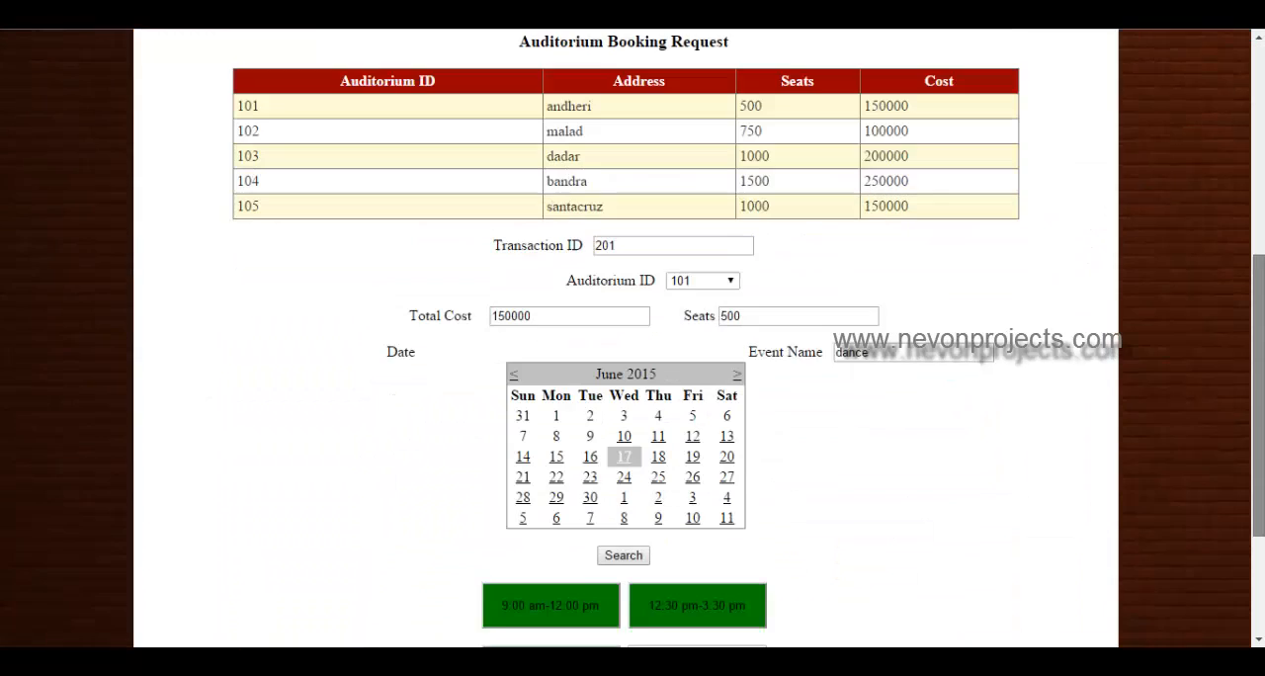
scroll("down", 3)
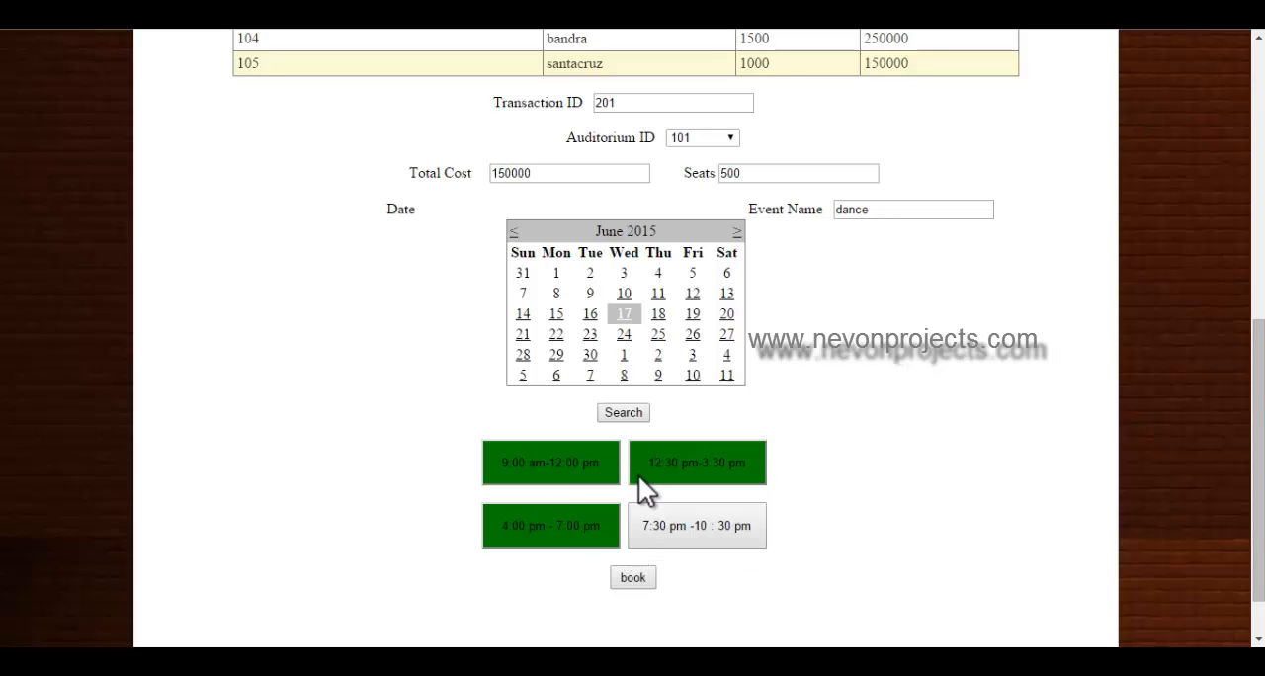
mouse_move(585, 527)
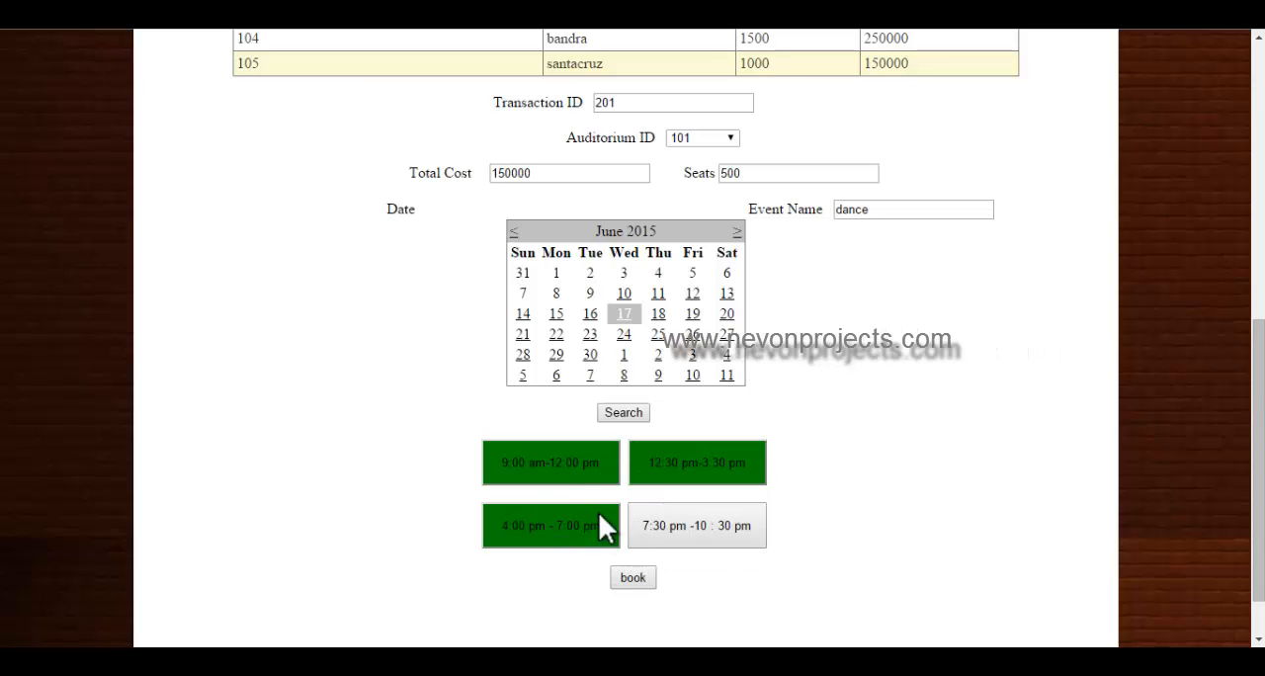
mouse_move(575, 541)
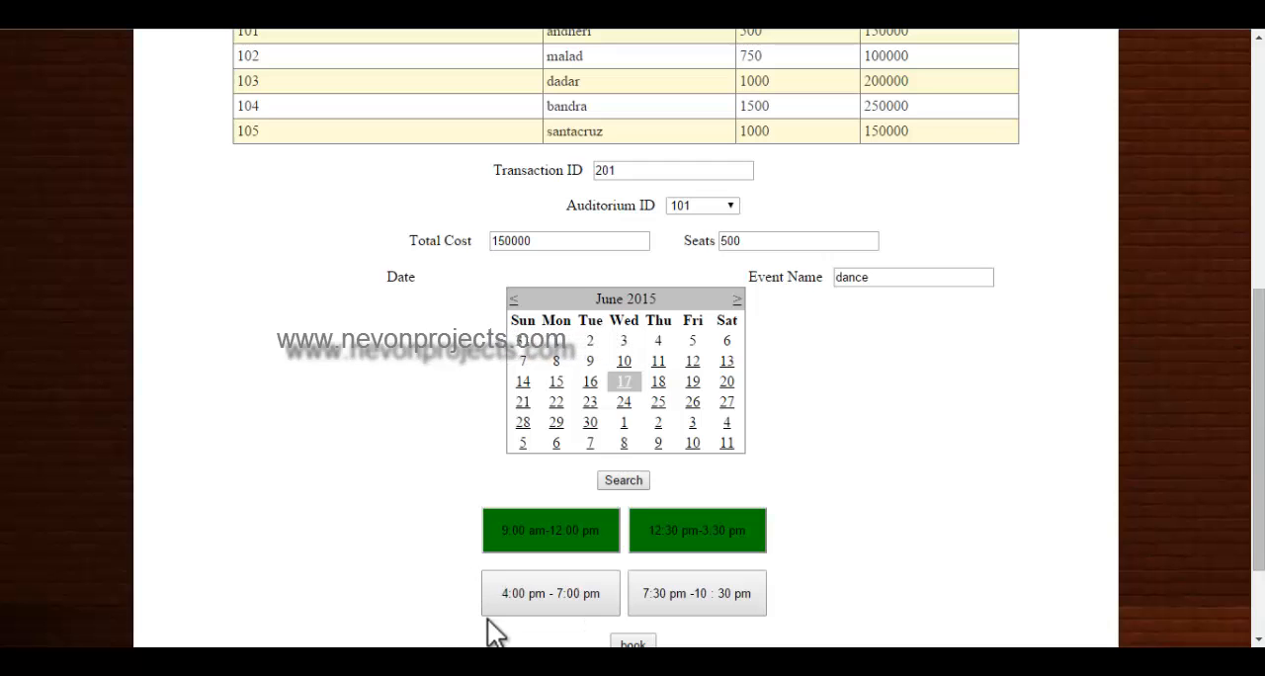
mouse_move(754, 534)
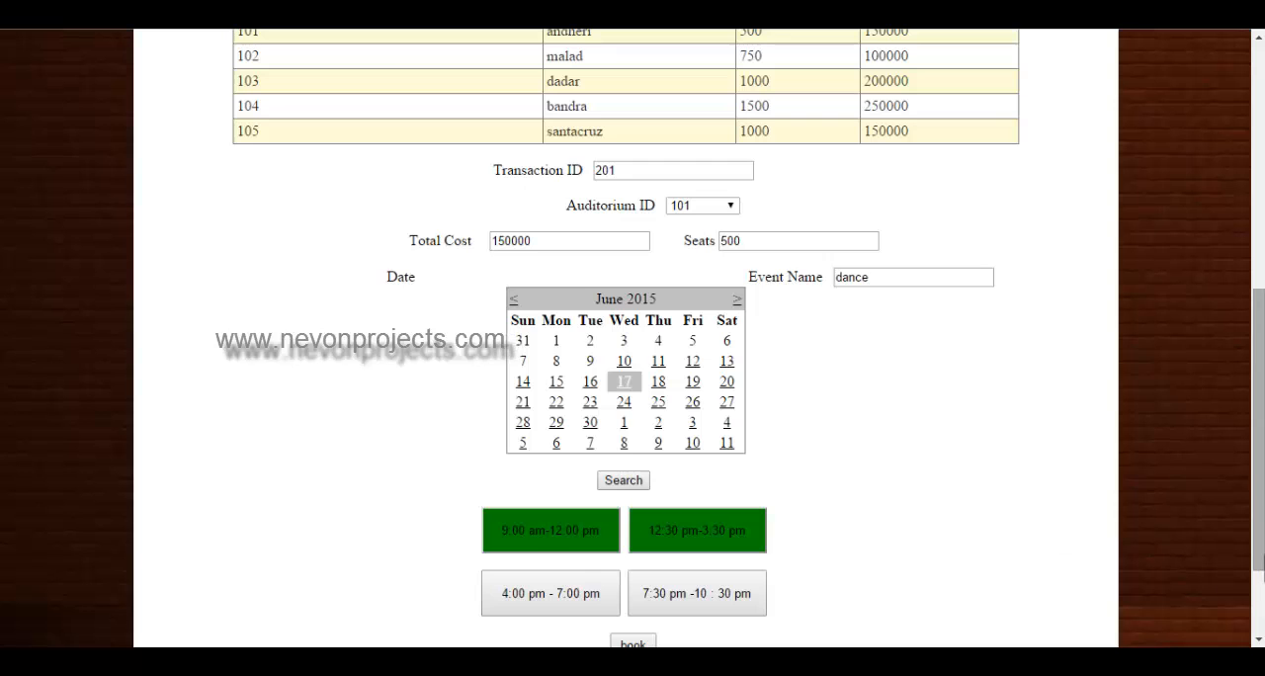
scroll("down", 3)
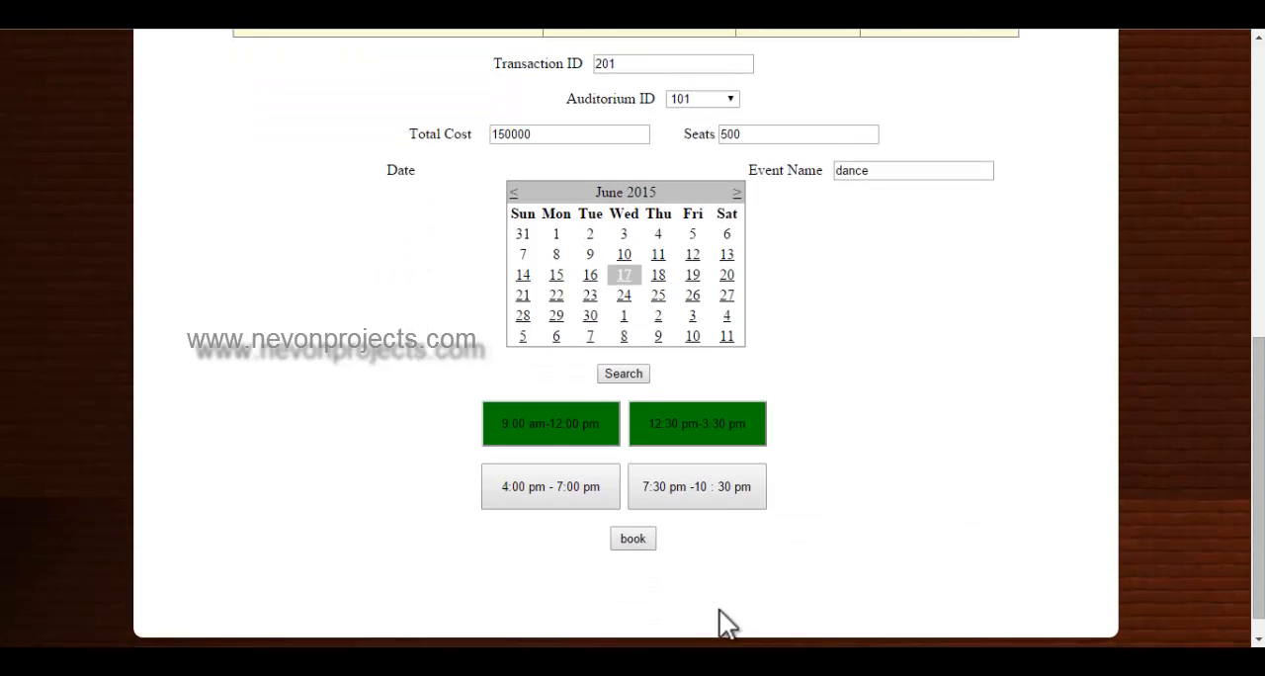
left_click(632, 539)
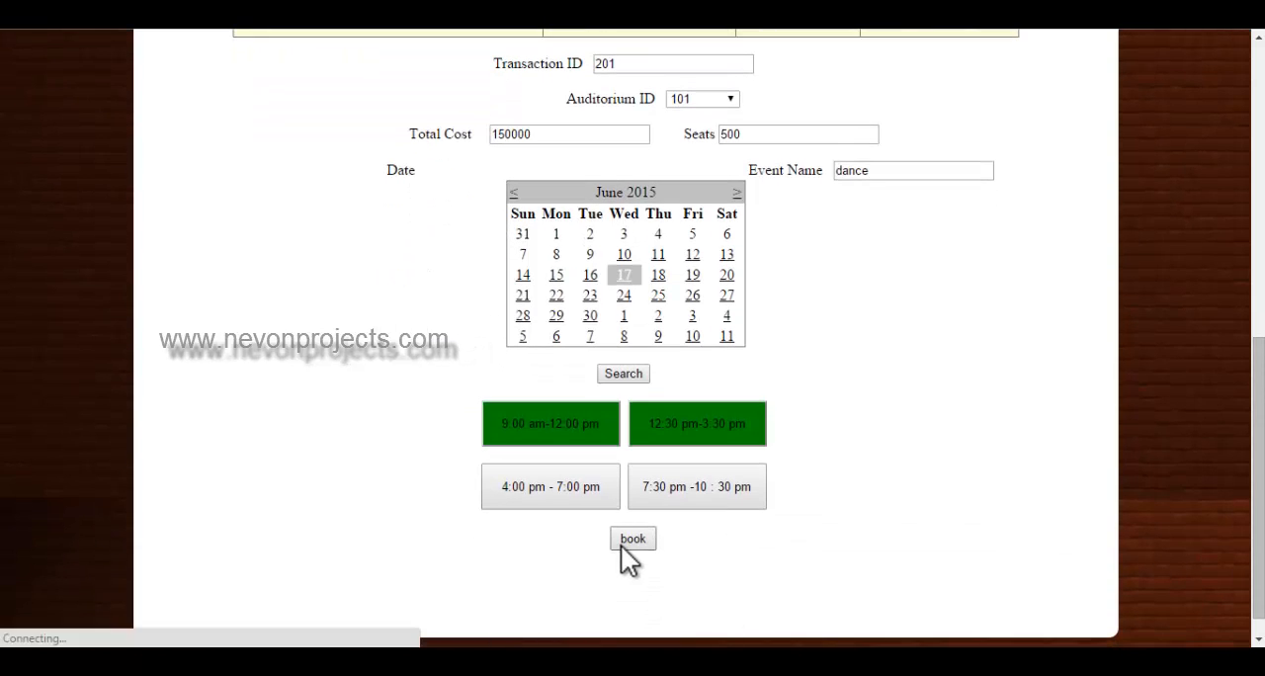
left_click(632, 539)
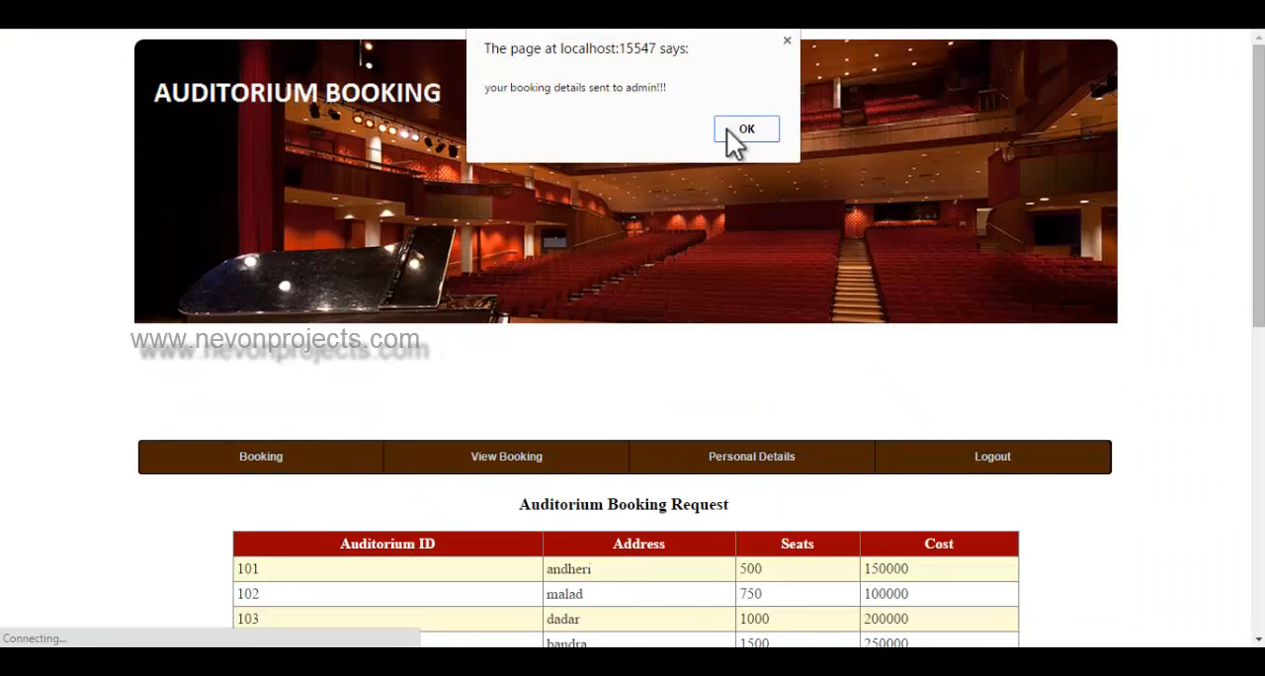
left_click(746, 129)
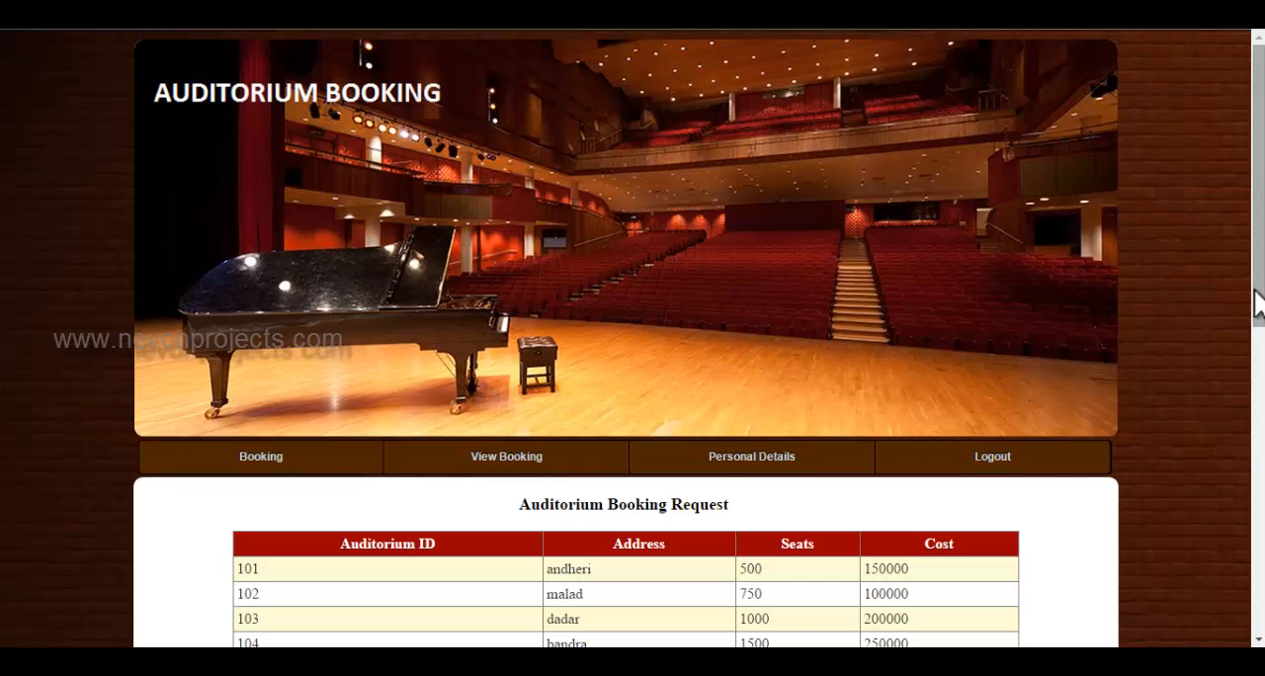
Start a new booking for auditorium 101 with event name marriage.
scroll("down", 3)
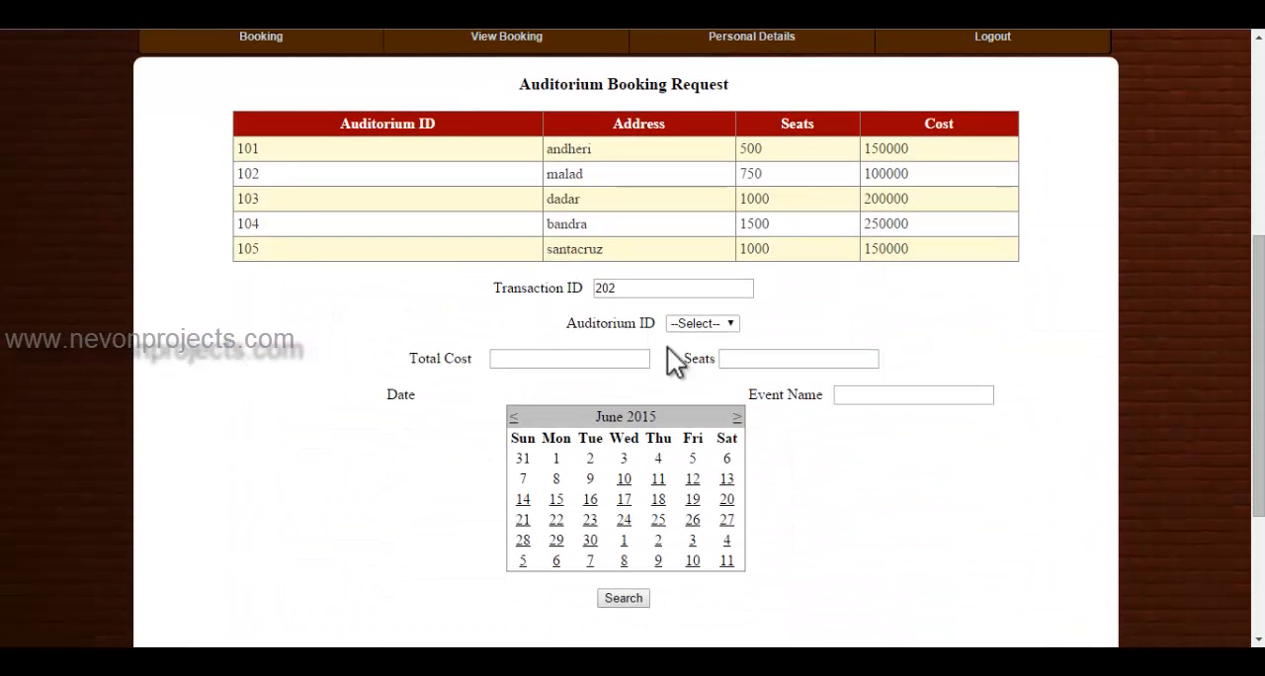
left_click(701, 323)
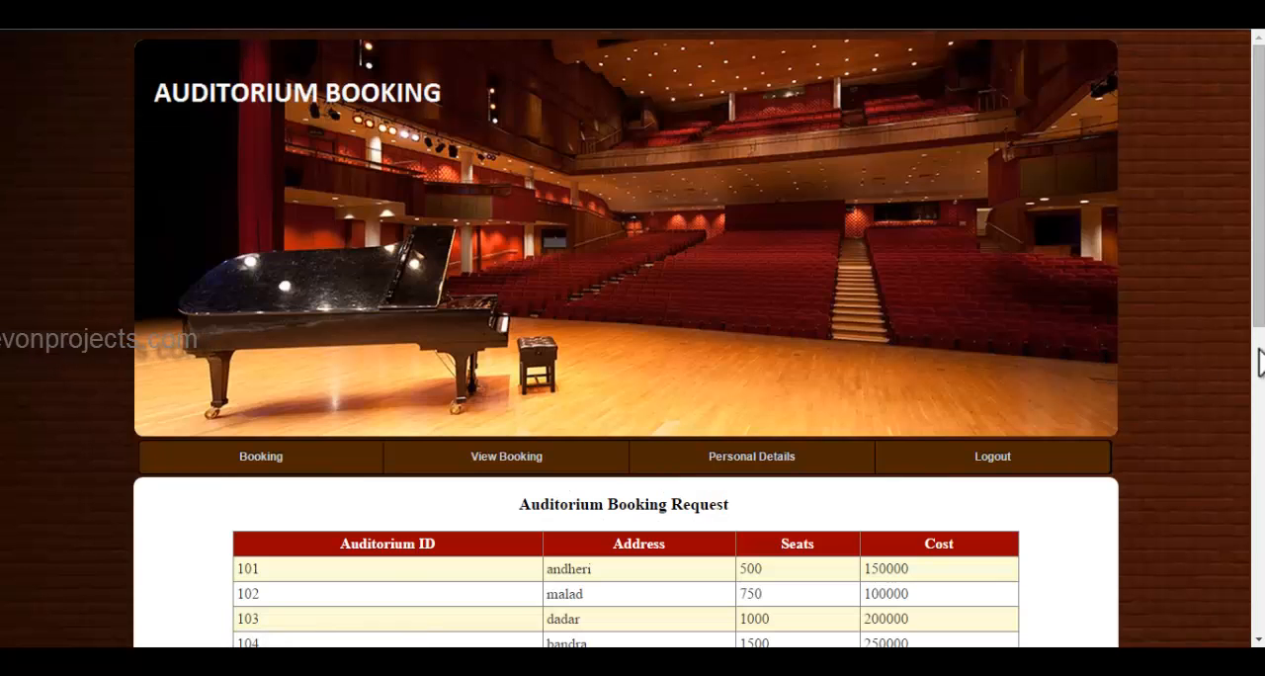
scroll("down", 3)
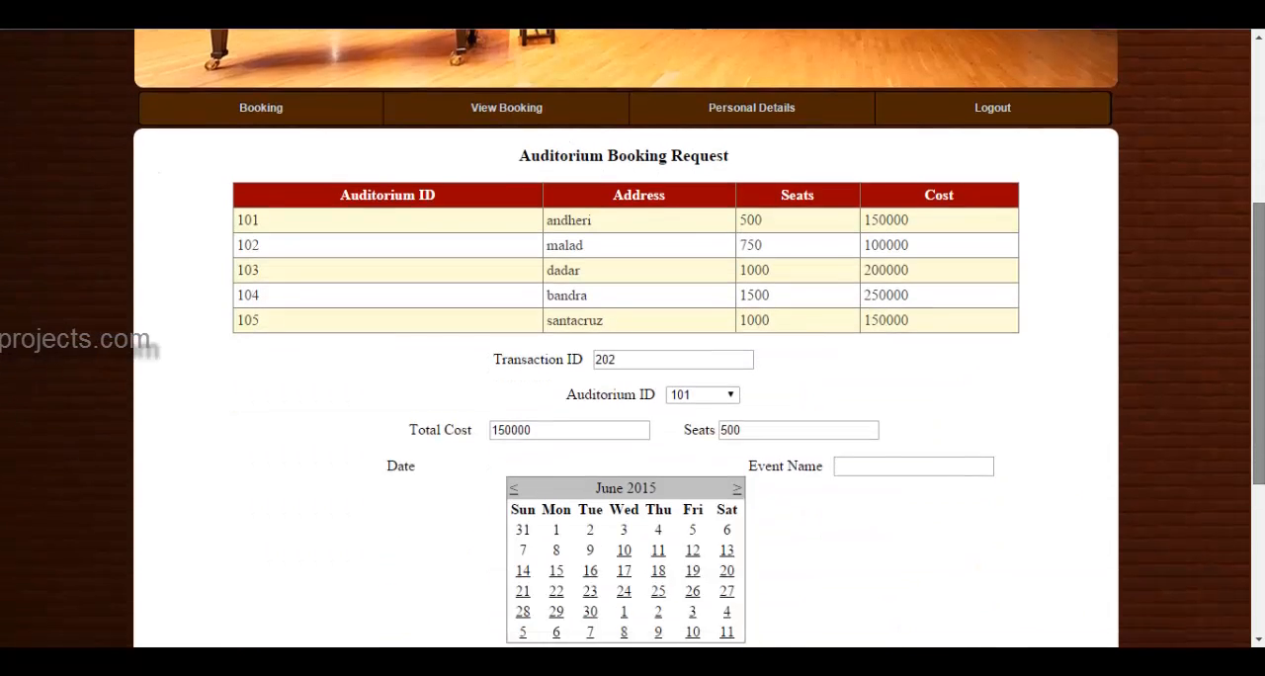
scroll("down", 3)
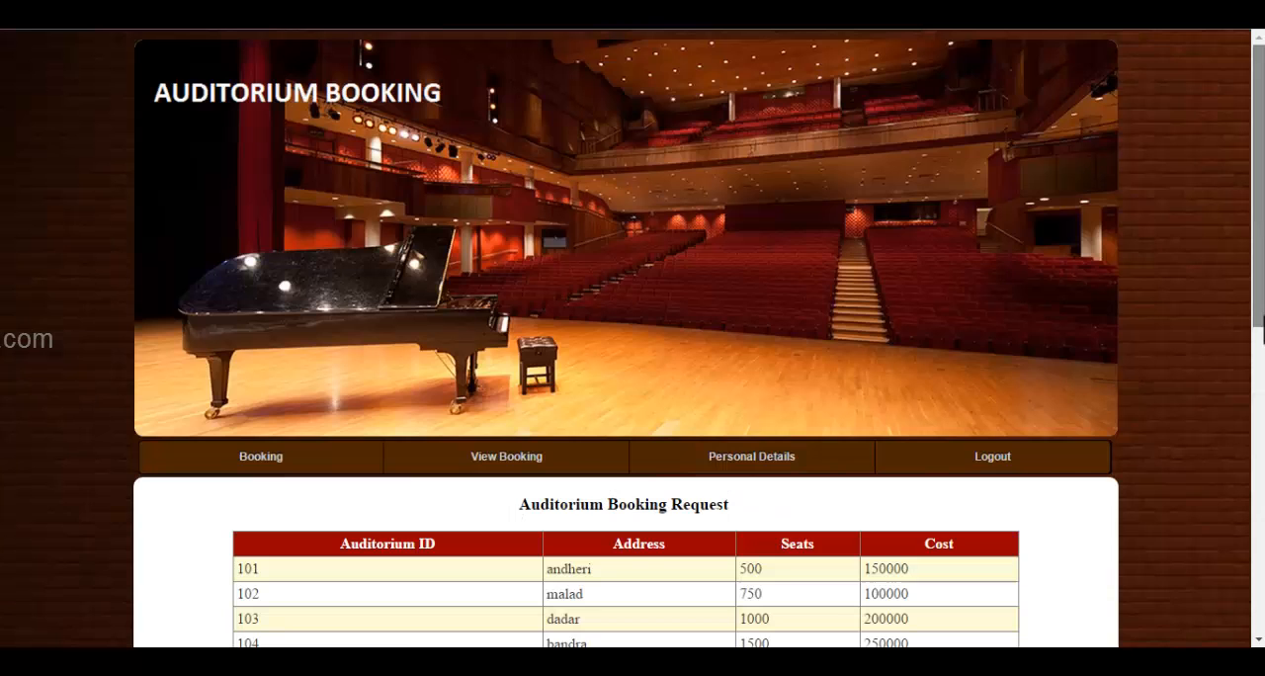
scroll("down", 3)
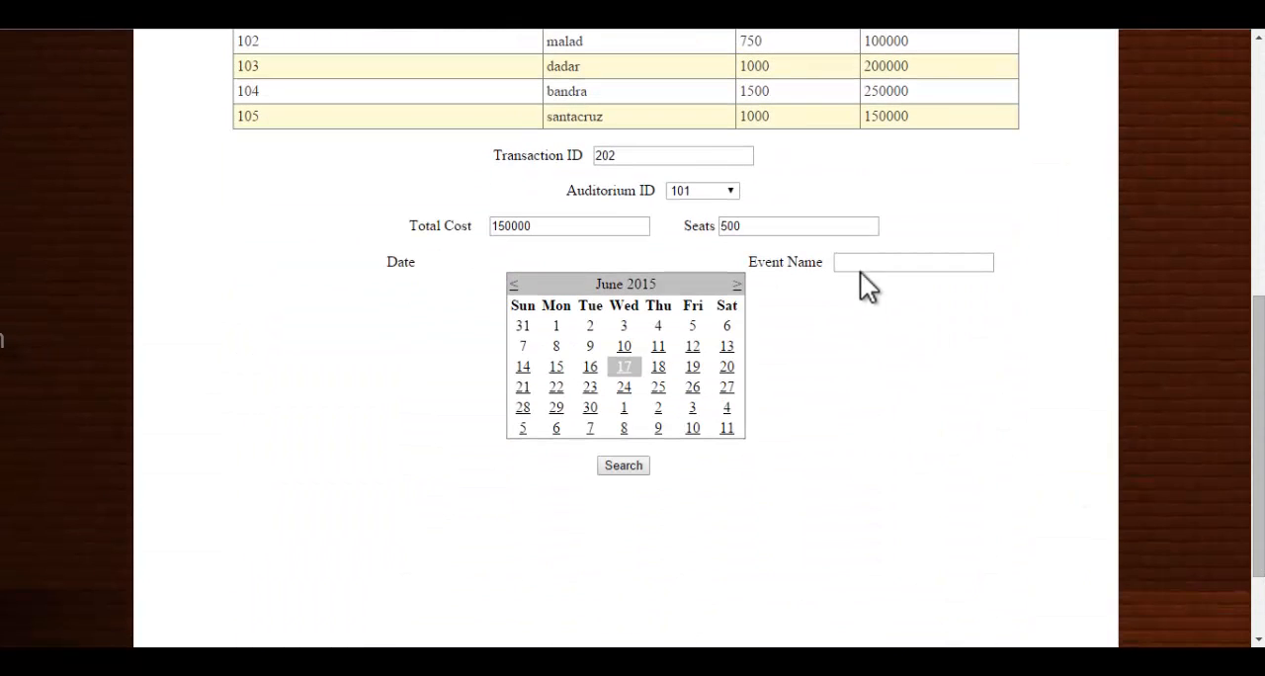
type("mar")
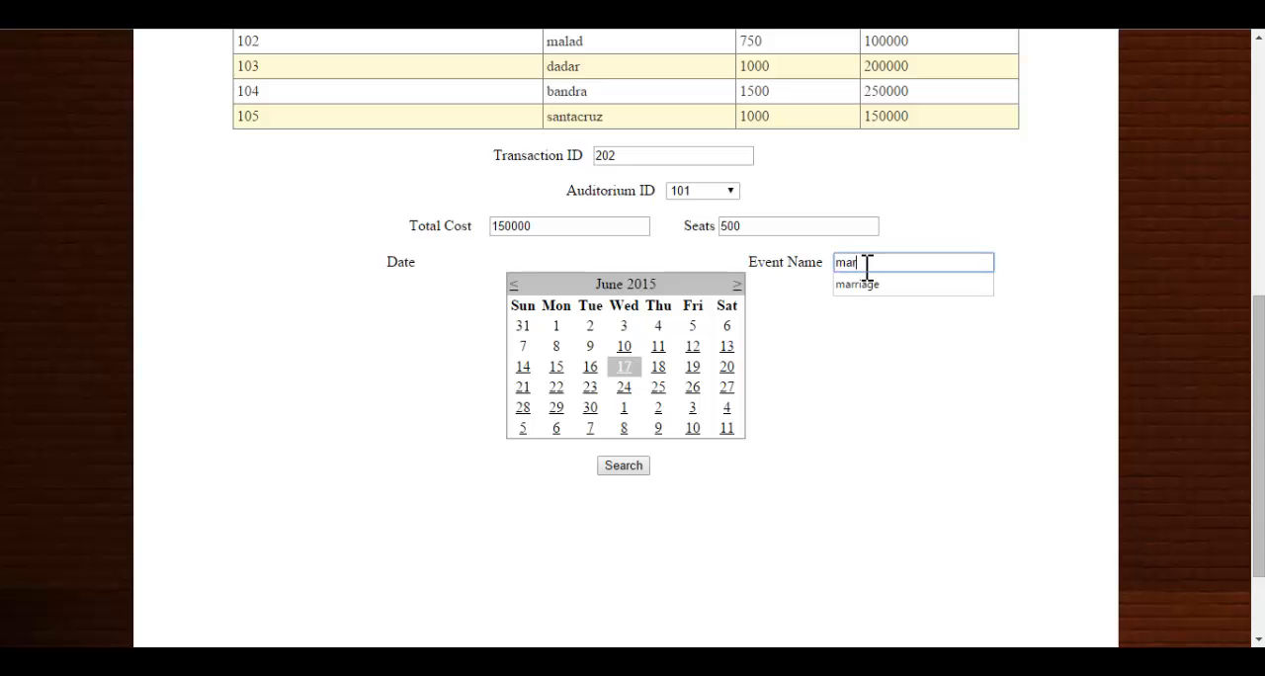
left_click(857, 284)
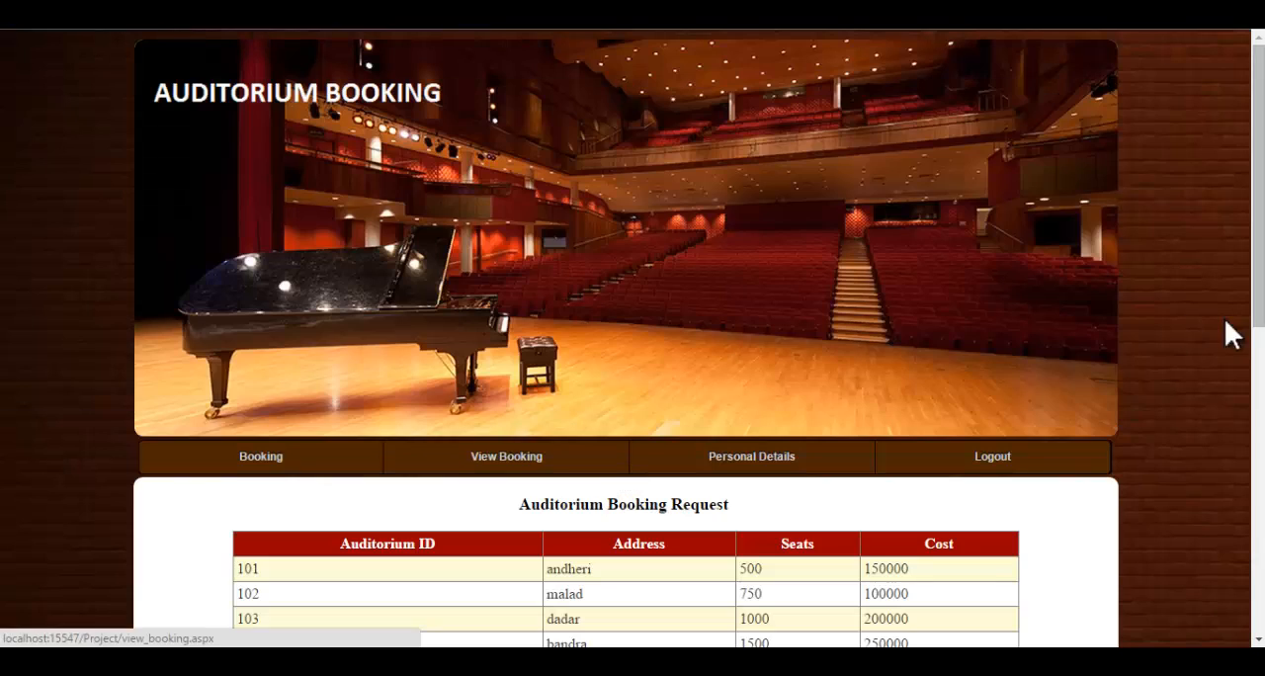
View the booking list showing transaction 201, dance on 17-Jun-15.
scroll("down", 3)
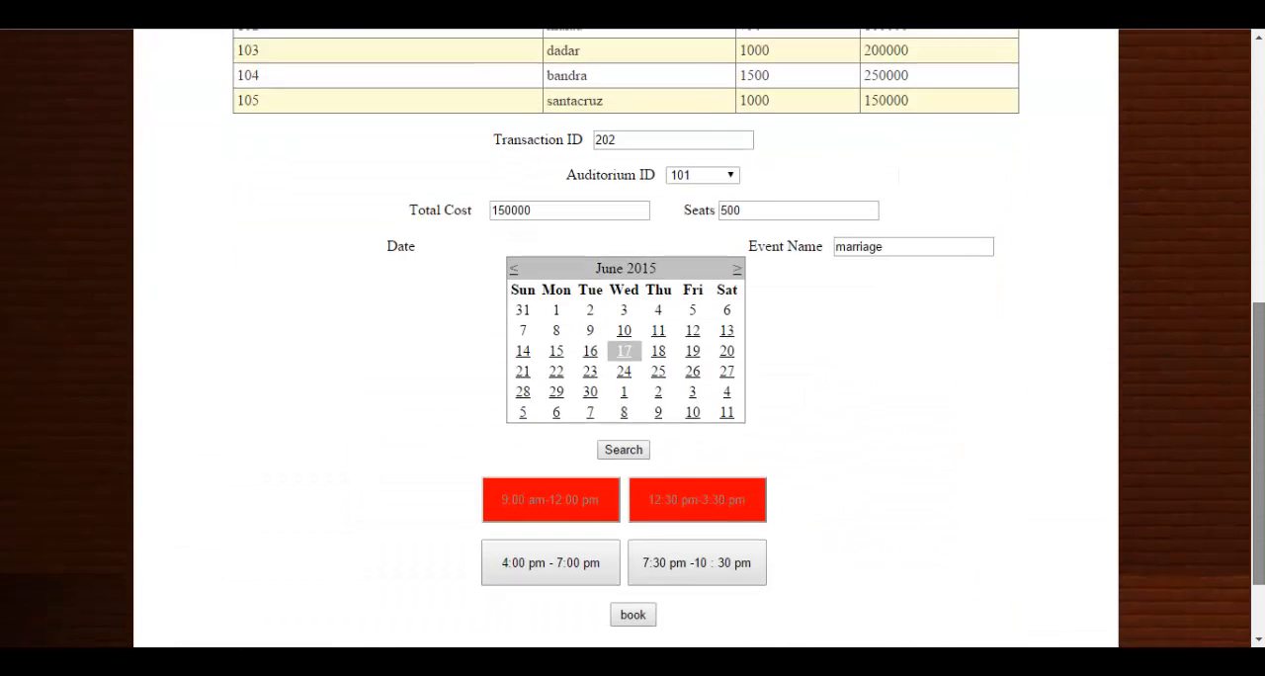
scroll("down", 3)
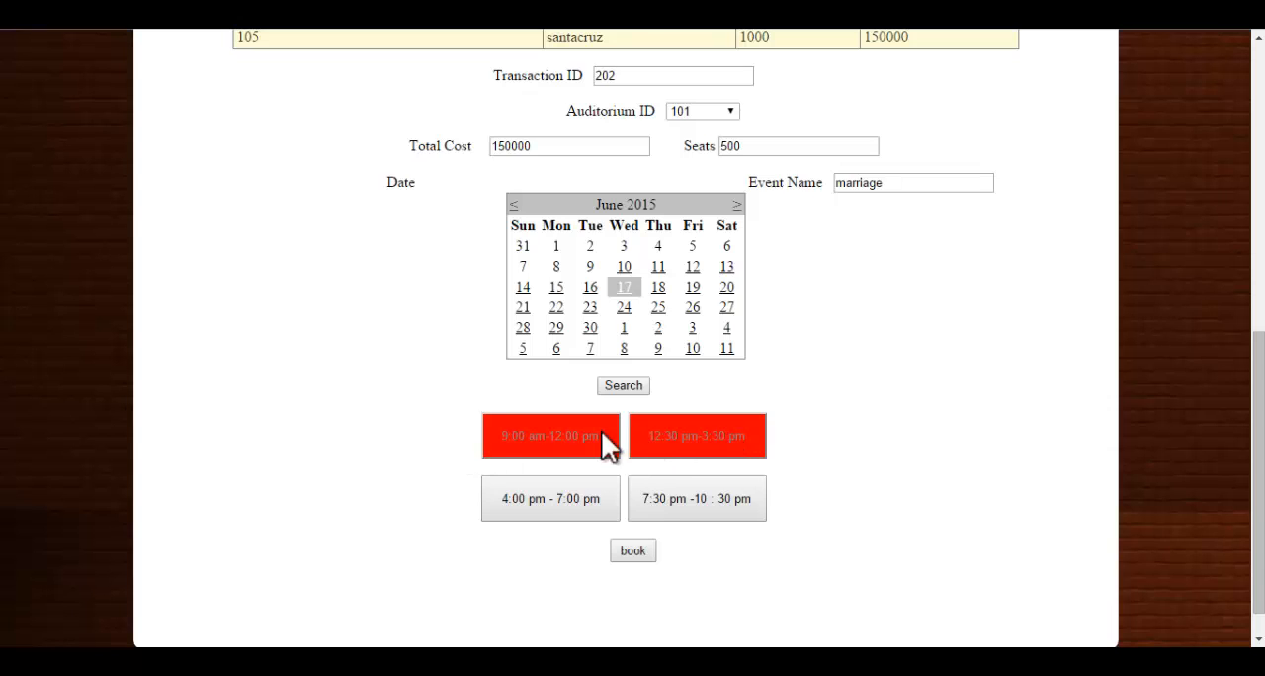
mouse_move(590, 417)
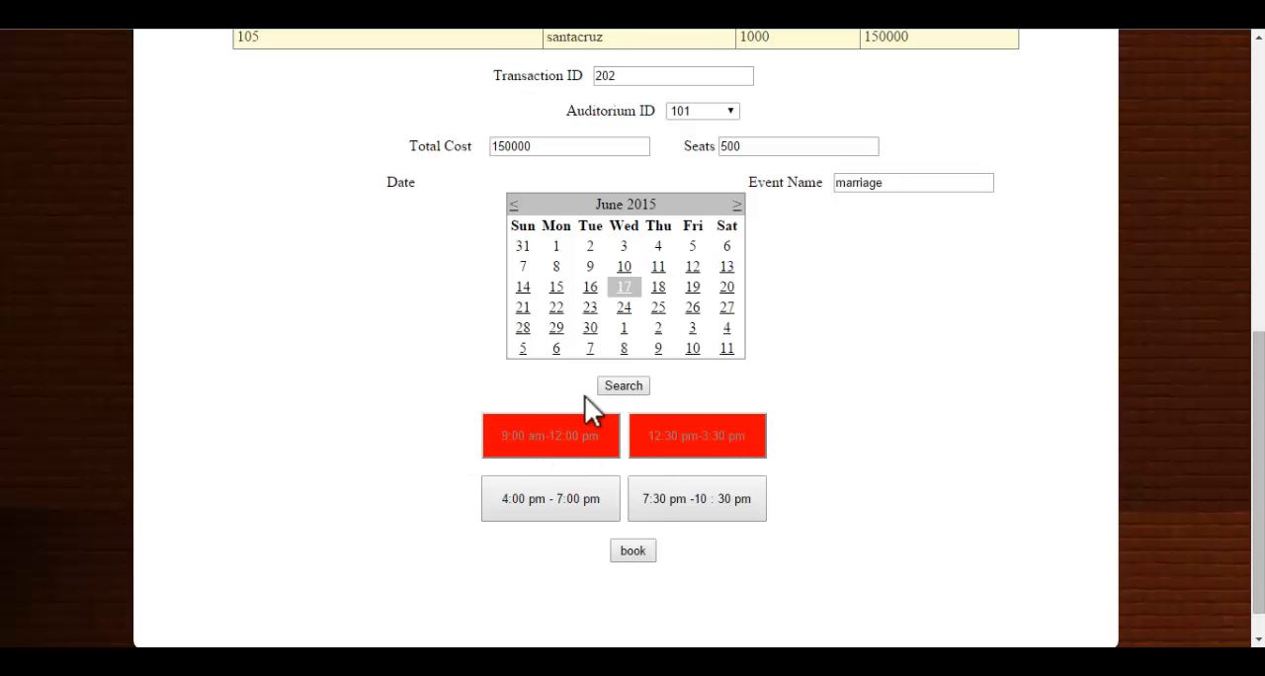
mouse_move(541, 452)
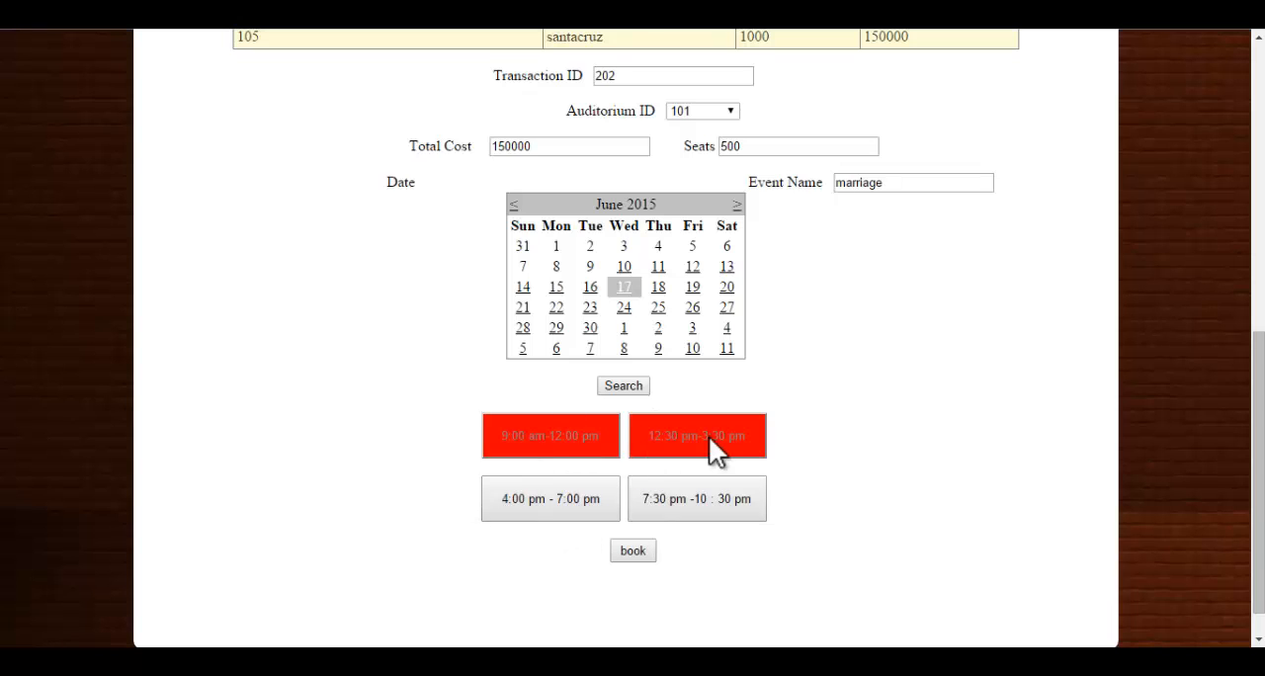
mouse_move(1161, 438)
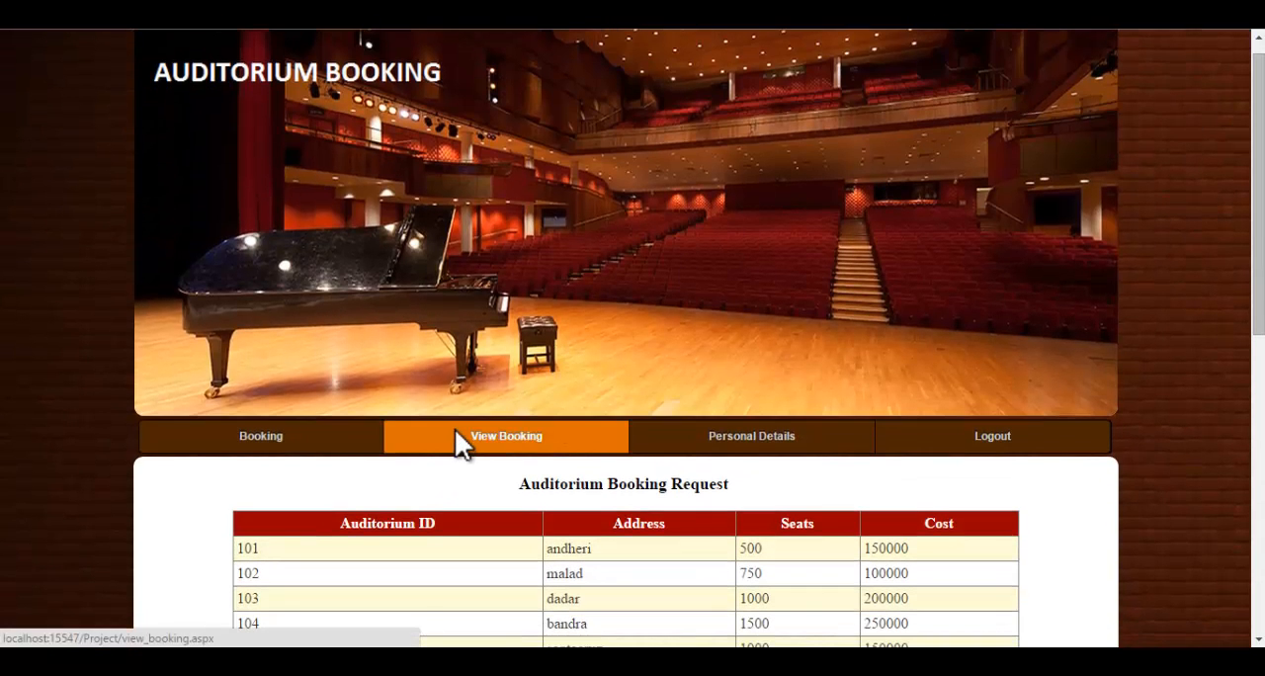
left_click(505, 436)
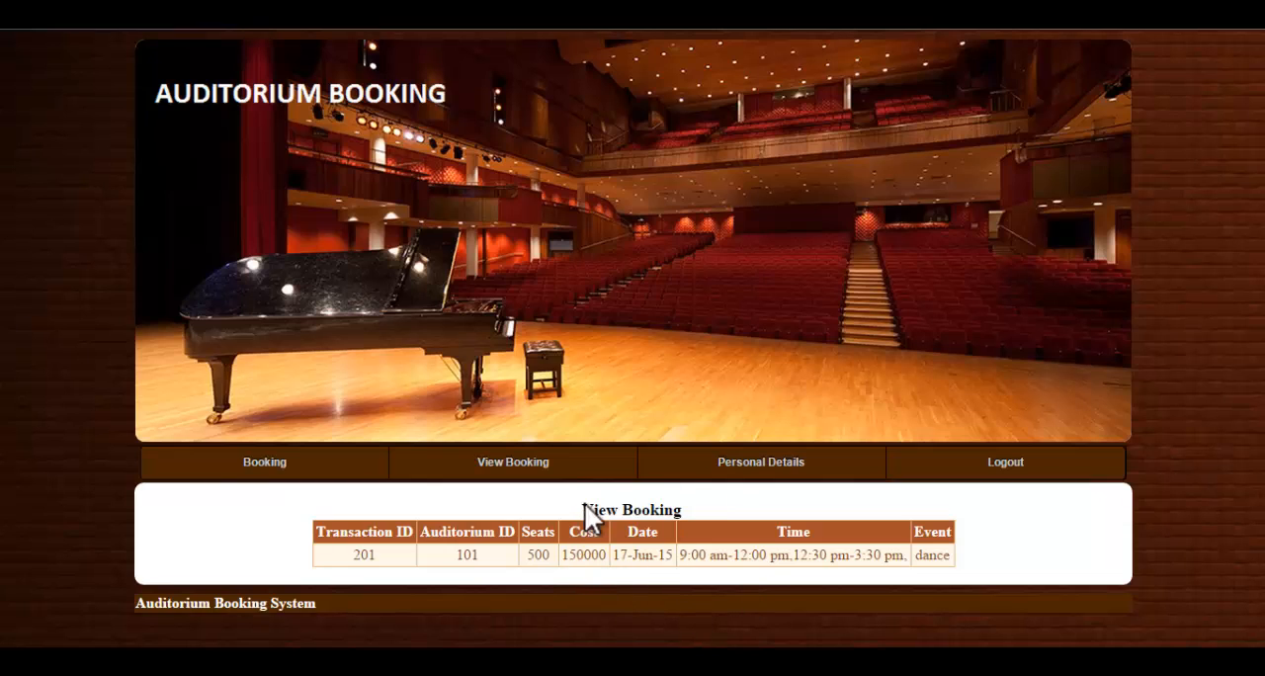
left_click(760, 462)
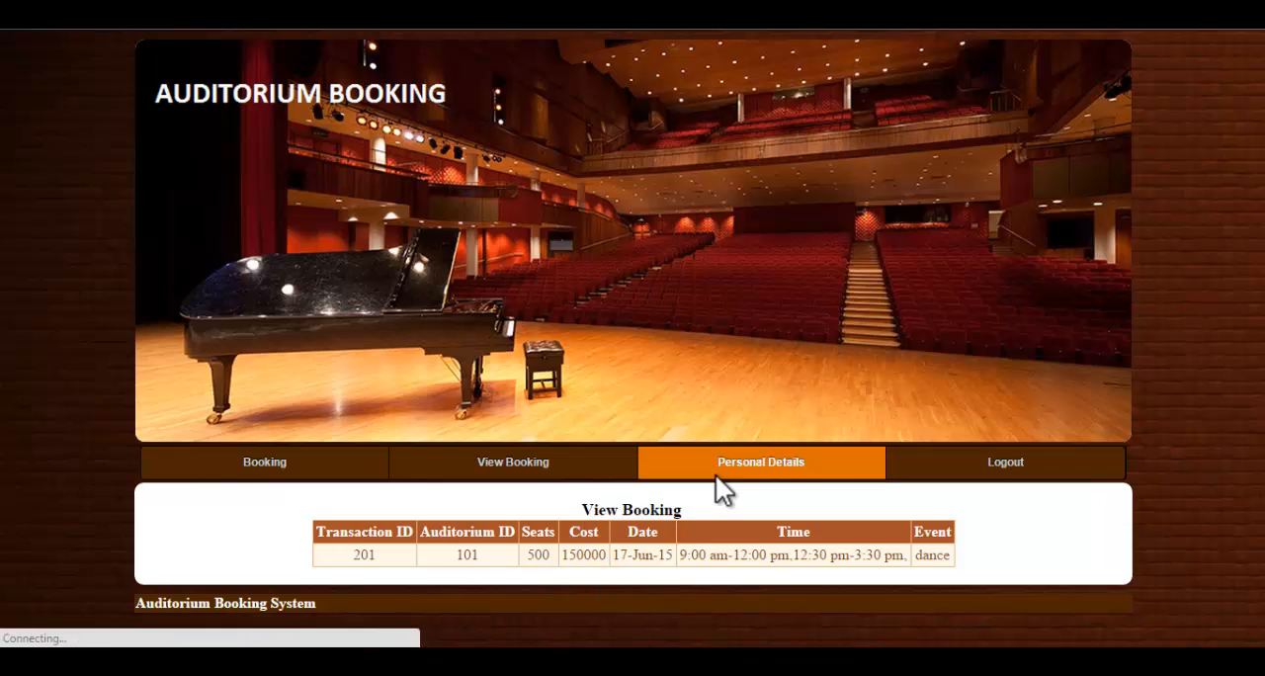
Review user ID 1's mobile and email on the Update Details form, then log out.
left_click(760, 463)
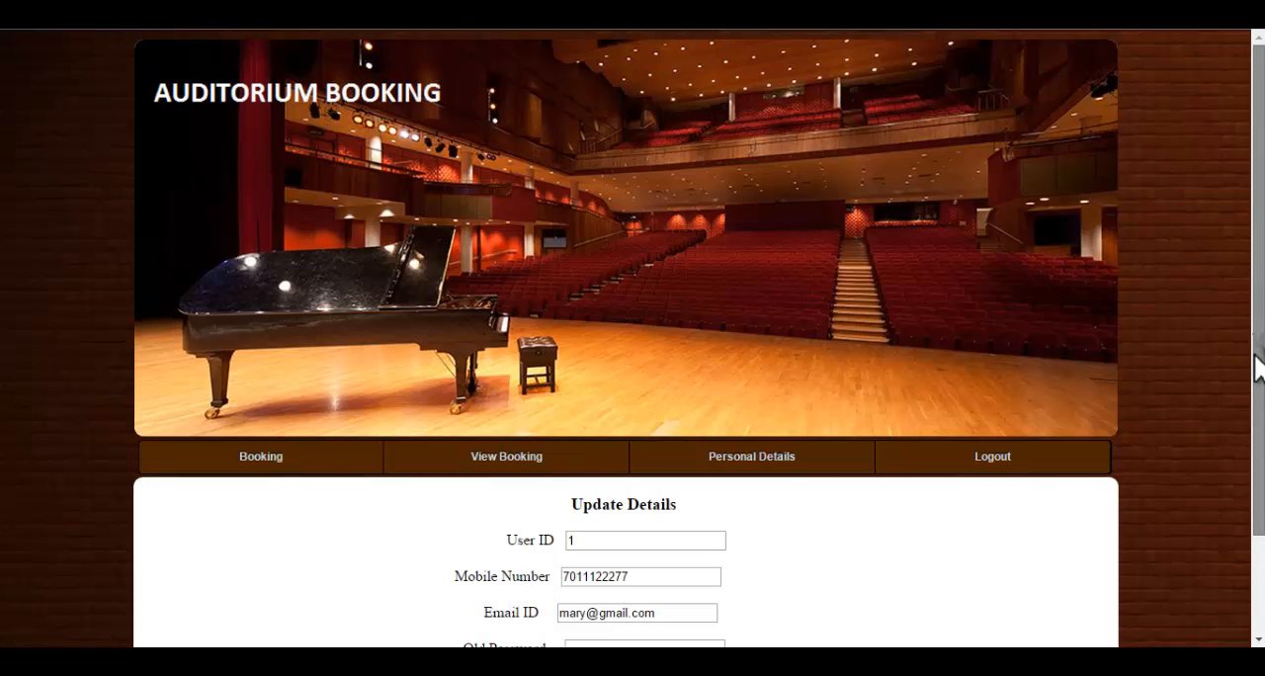
scroll("down", 3)
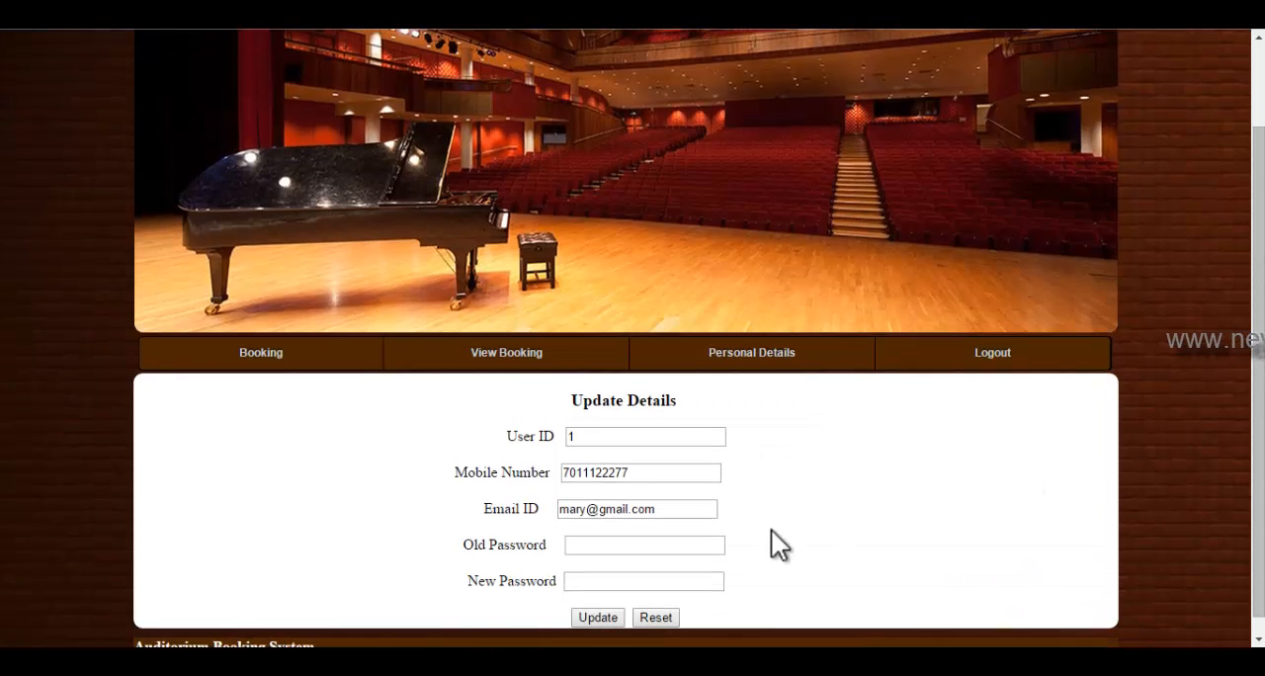
mouse_move(551, 508)
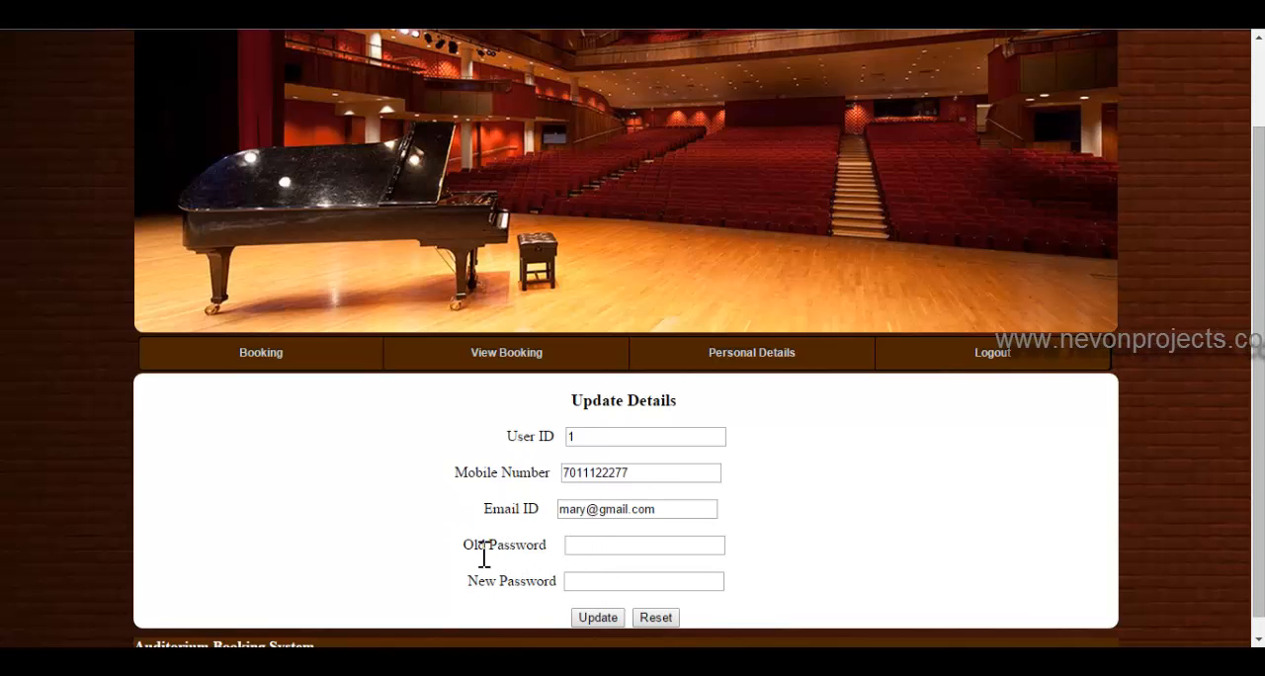
mouse_move(575, 580)
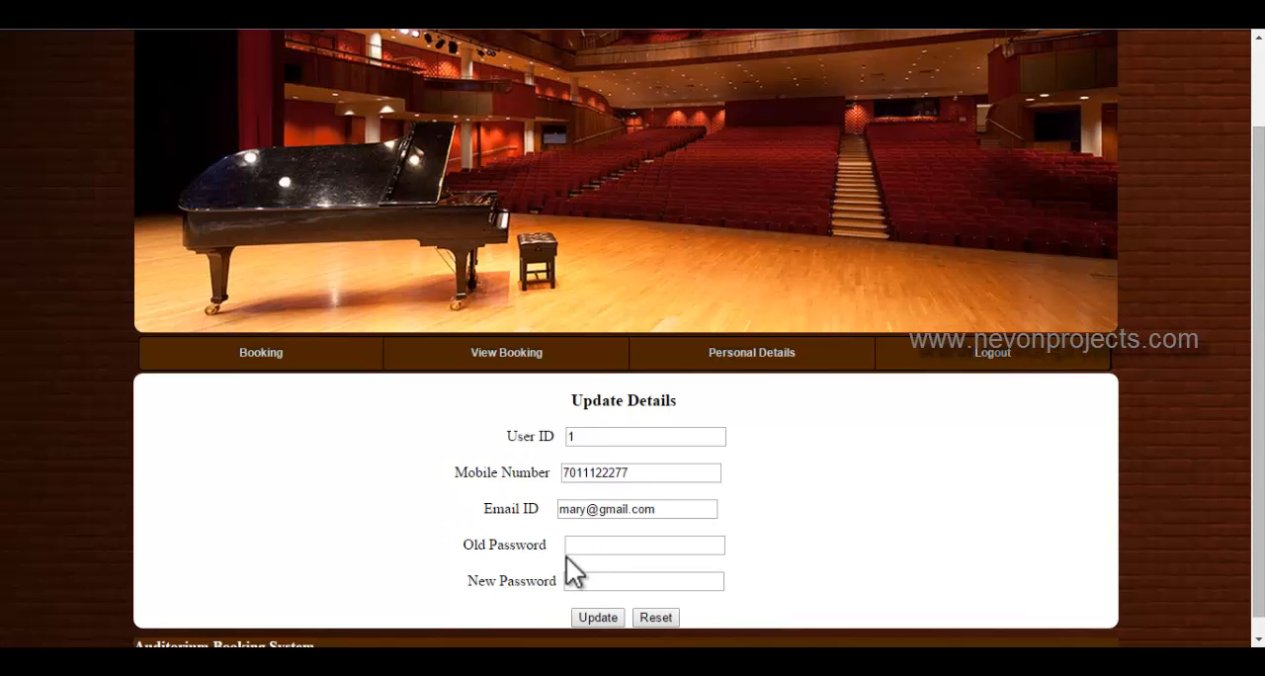
mouse_move(771, 566)
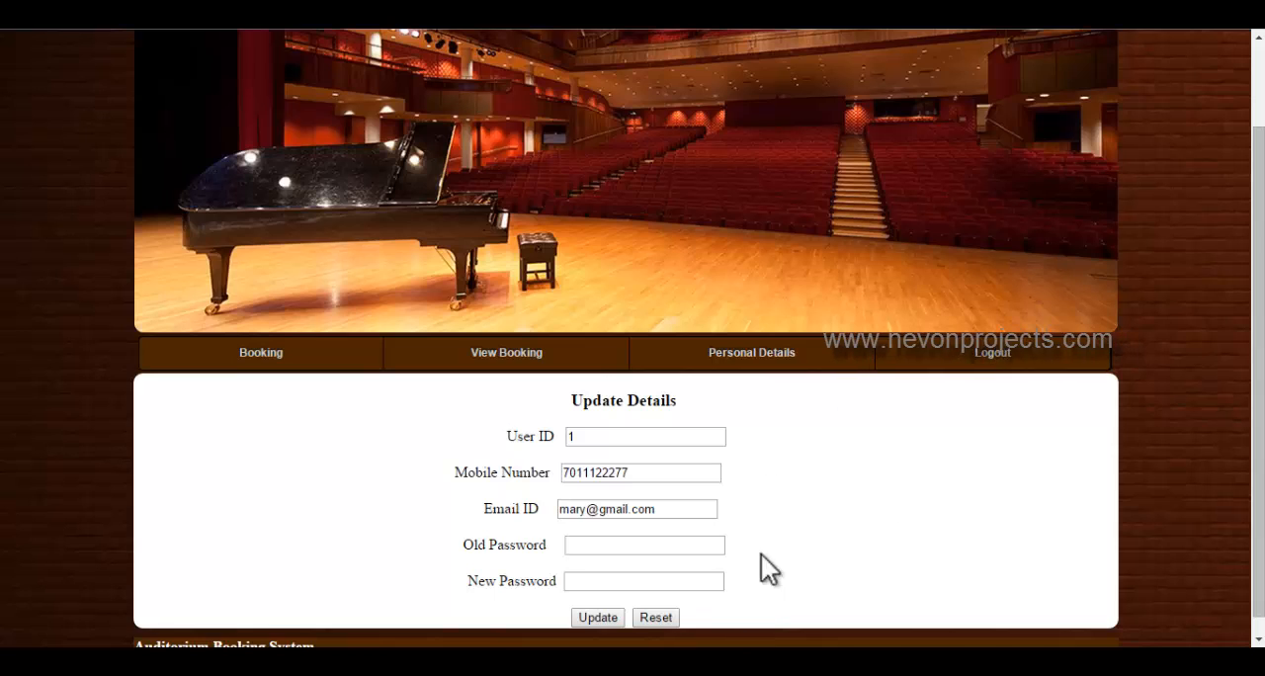
left_click(992, 353)
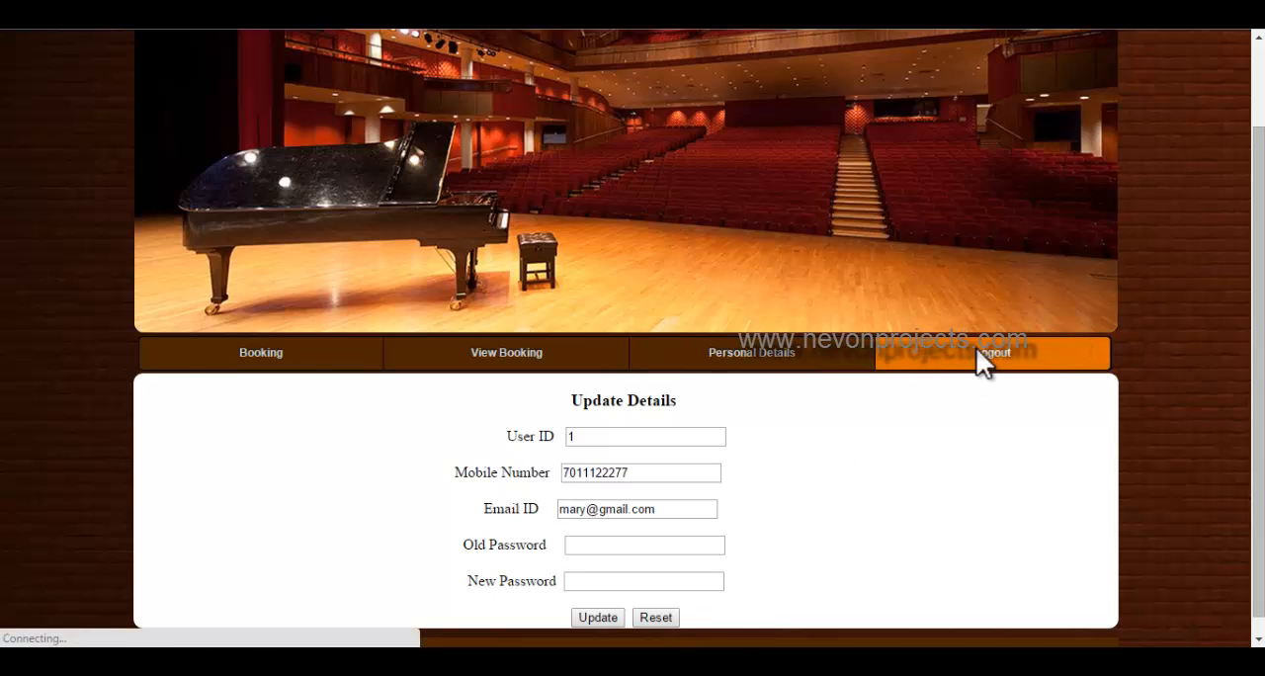
Log in as admin A01 with the admin password.
left_click(992, 352)
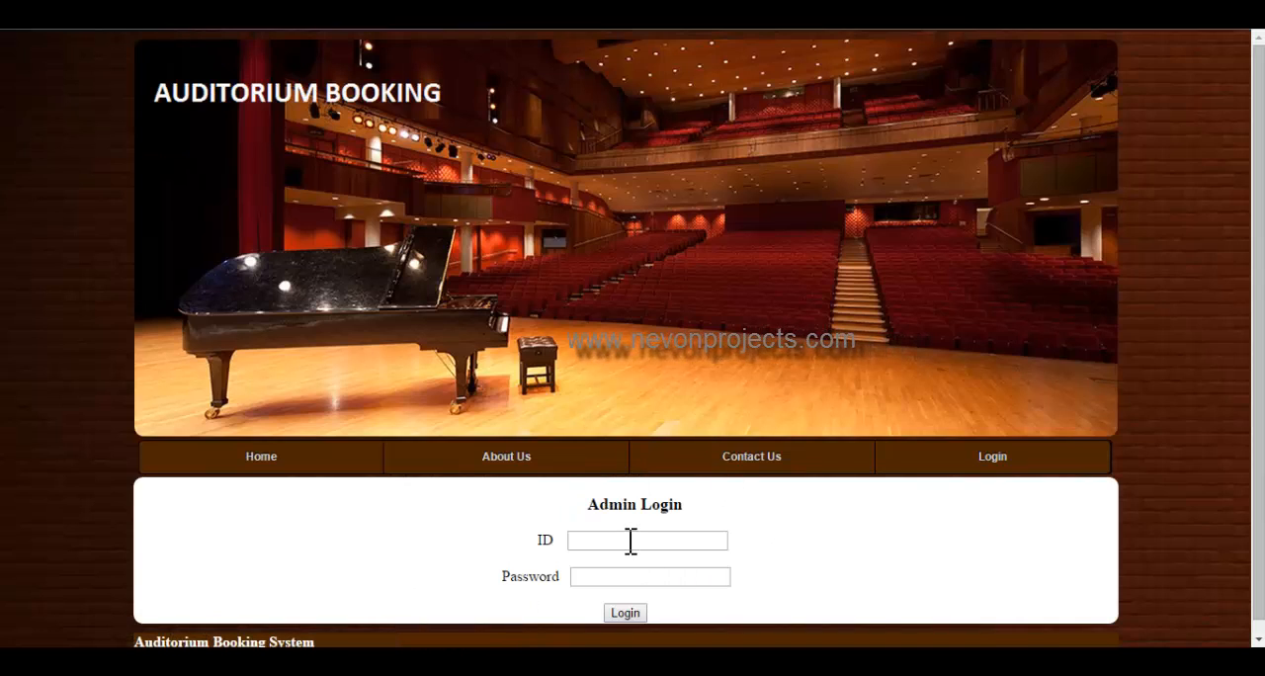
left_click(647, 541)
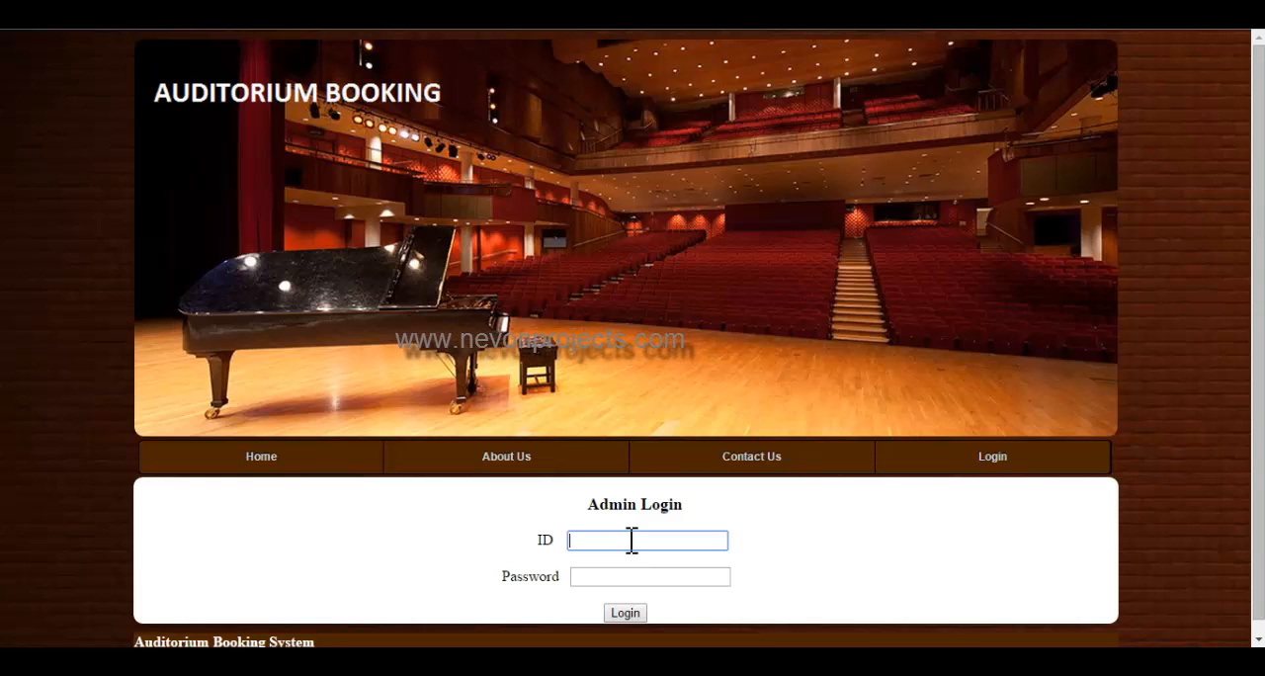
type("A01")
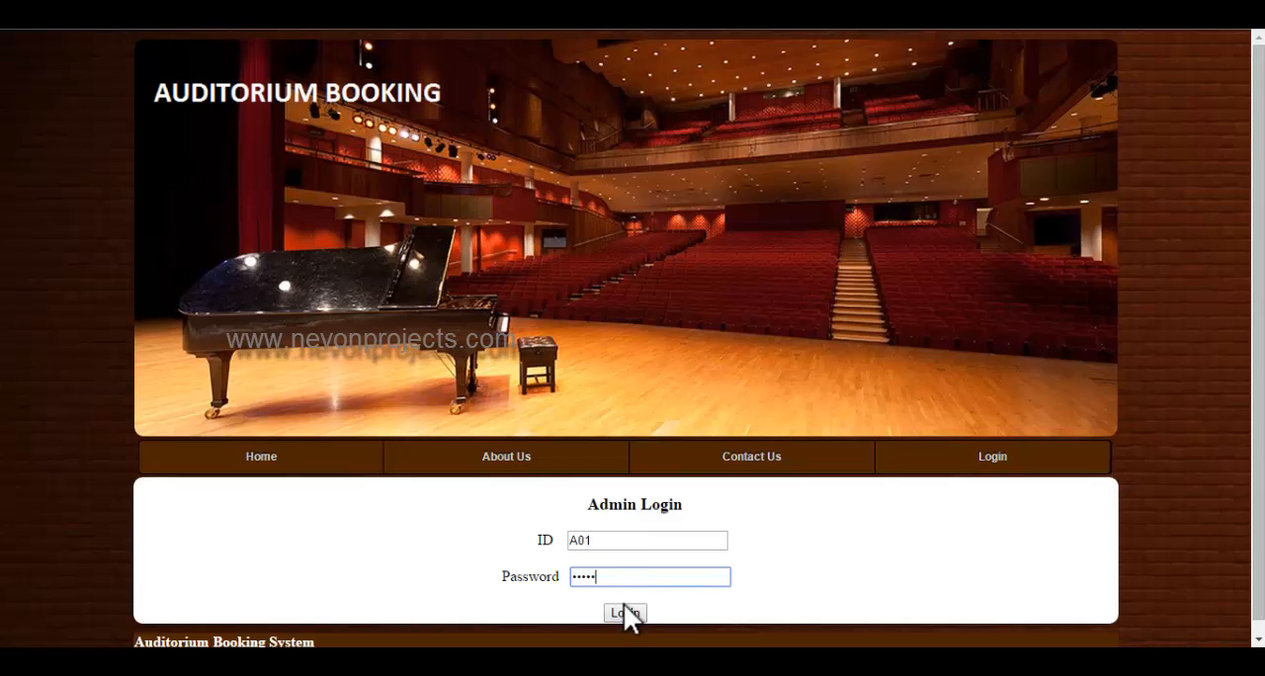
left_click(624, 612)
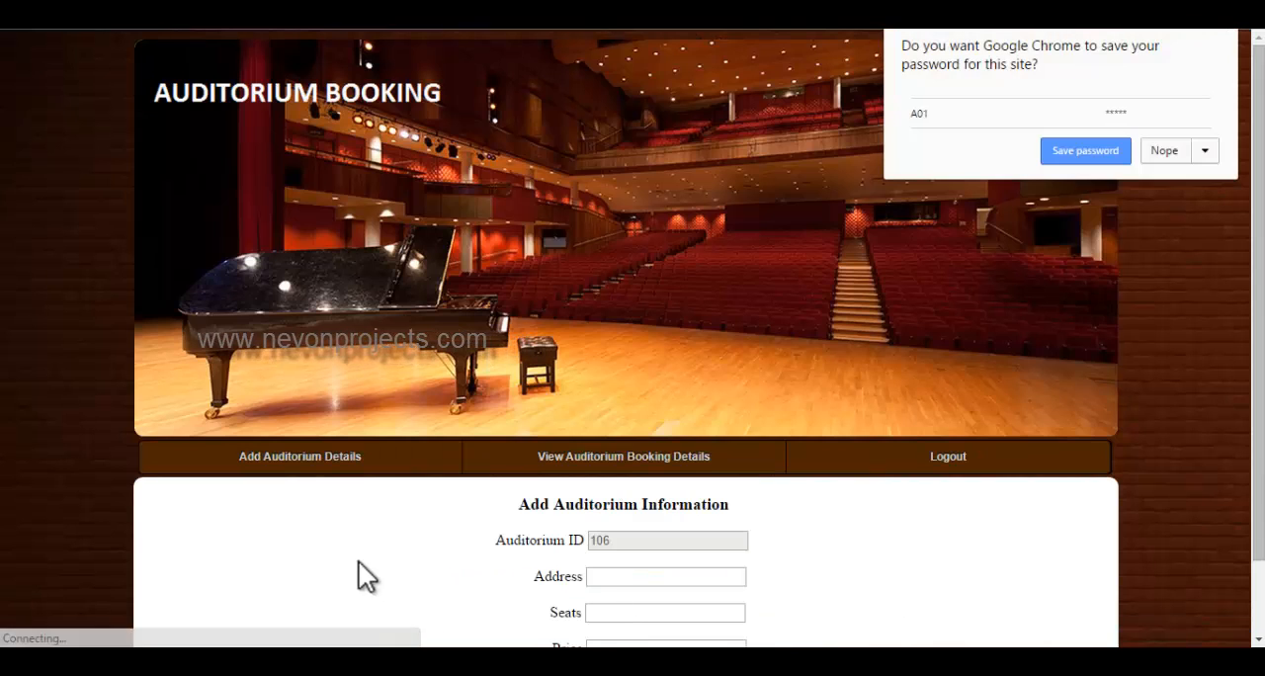
Decline saving the admin password and scroll through the add-auditorium form with ID 106.
left_click(1165, 150)
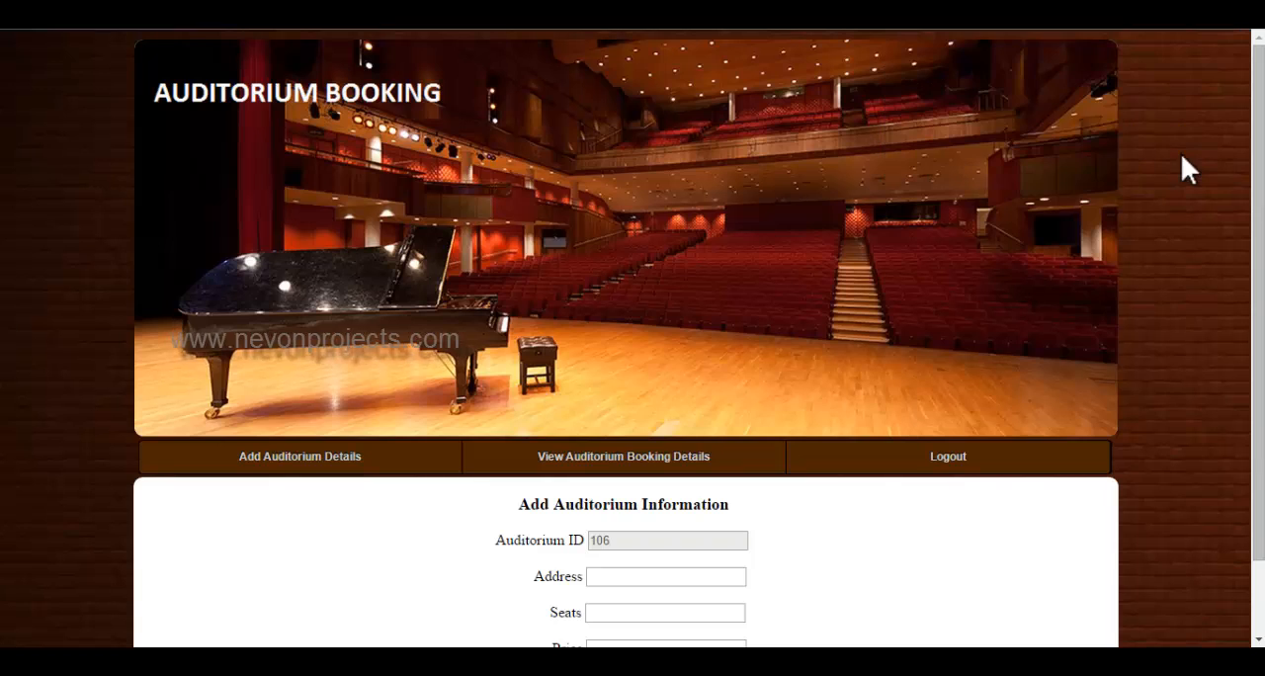
mouse_move(331, 494)
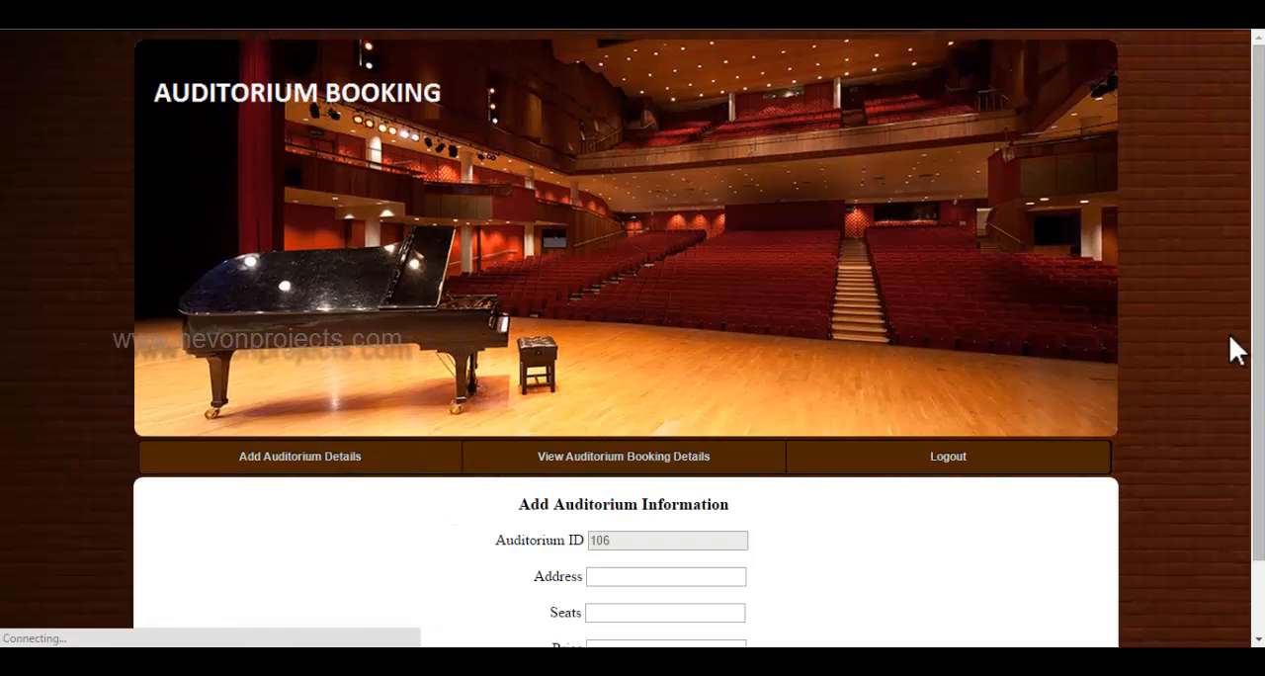
scroll("down", 3)
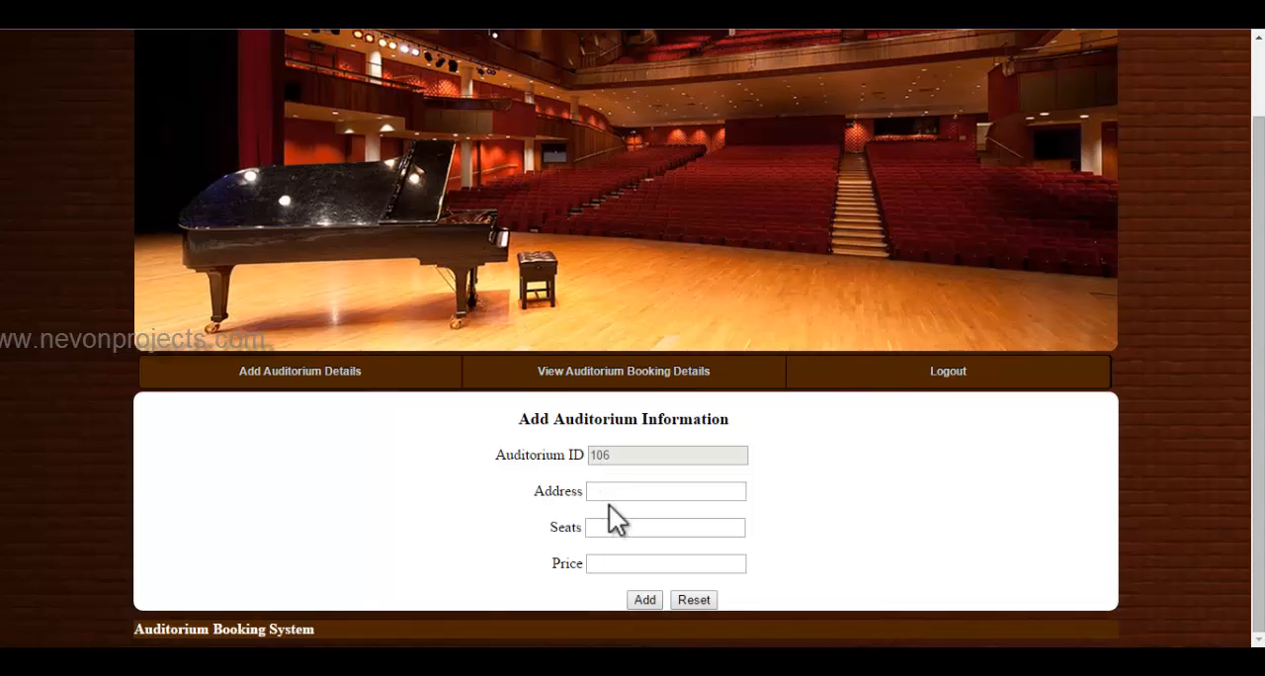
mouse_move(639, 620)
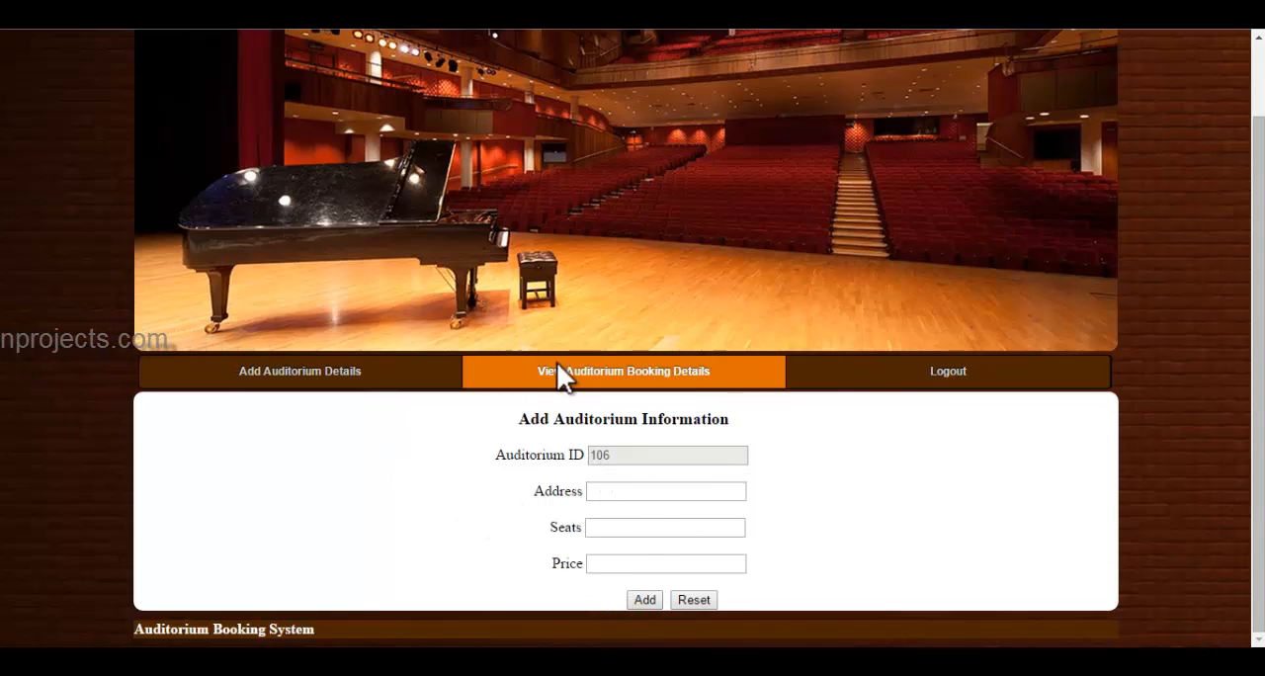
View the booking details table showing transaction 201: auditorium 101, 500 seats, dance on 17-Jun-15.
left_click(623, 371)
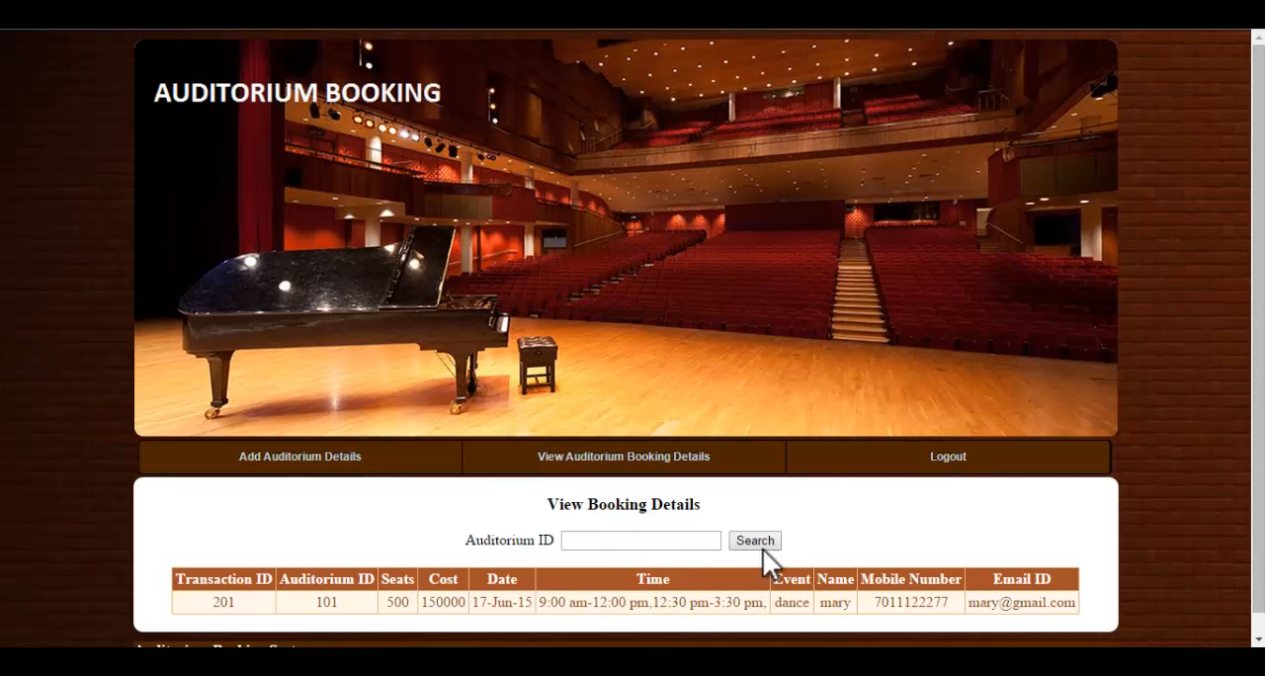
mouse_move(914, 590)
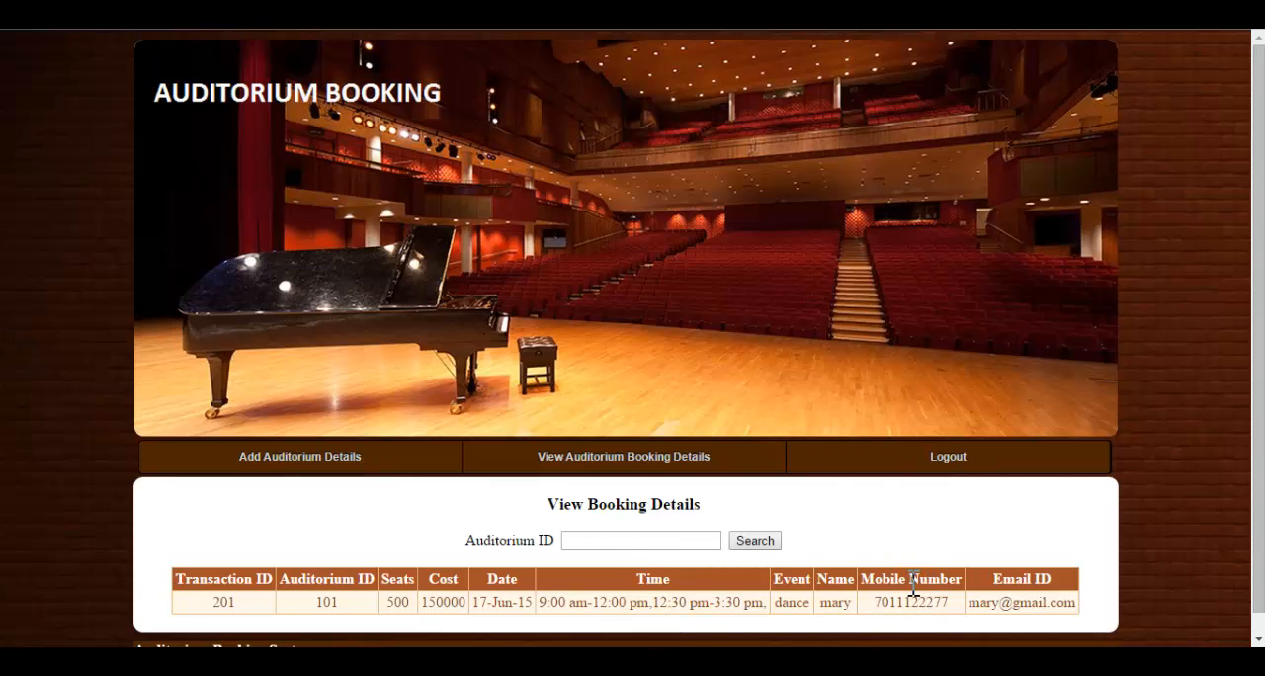
mouse_move(907, 610)
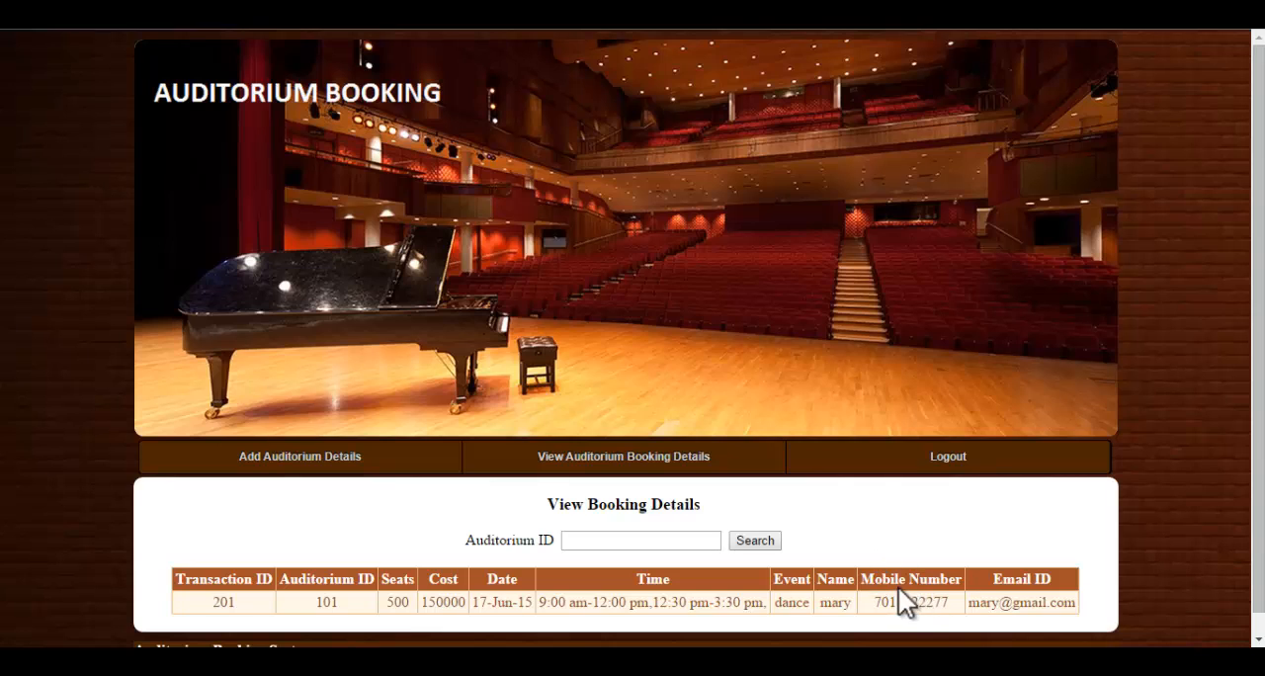
mouse_move(741, 516)
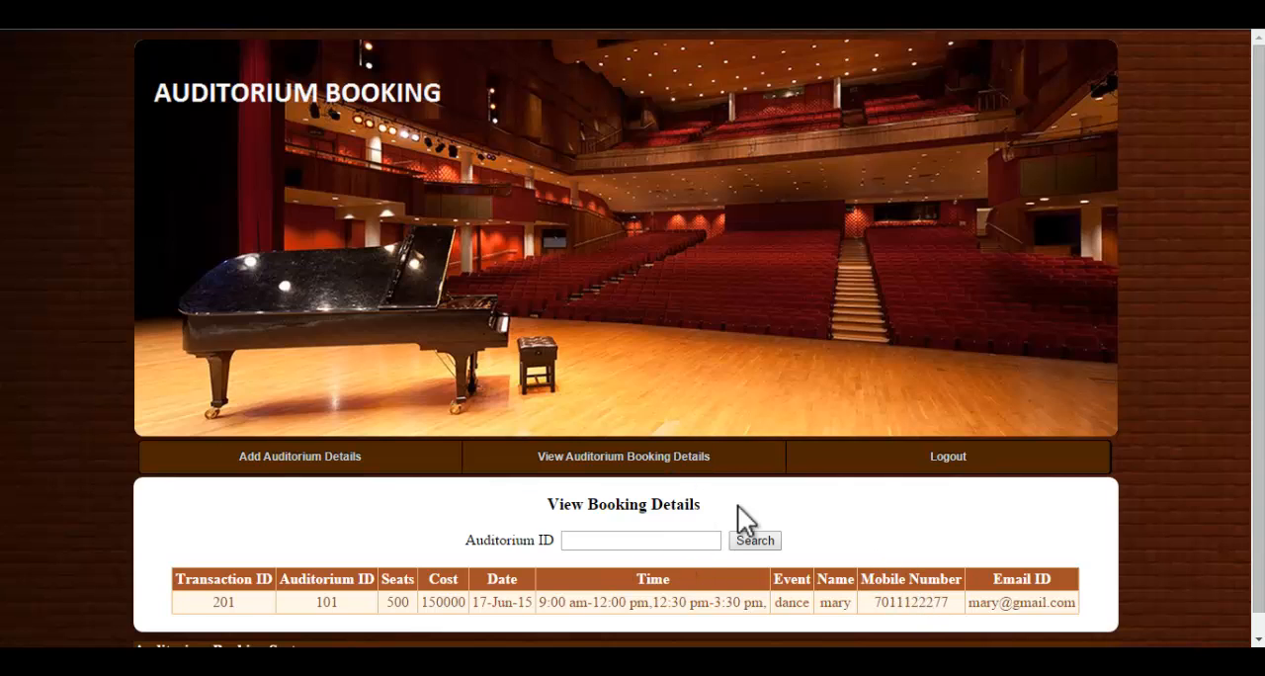